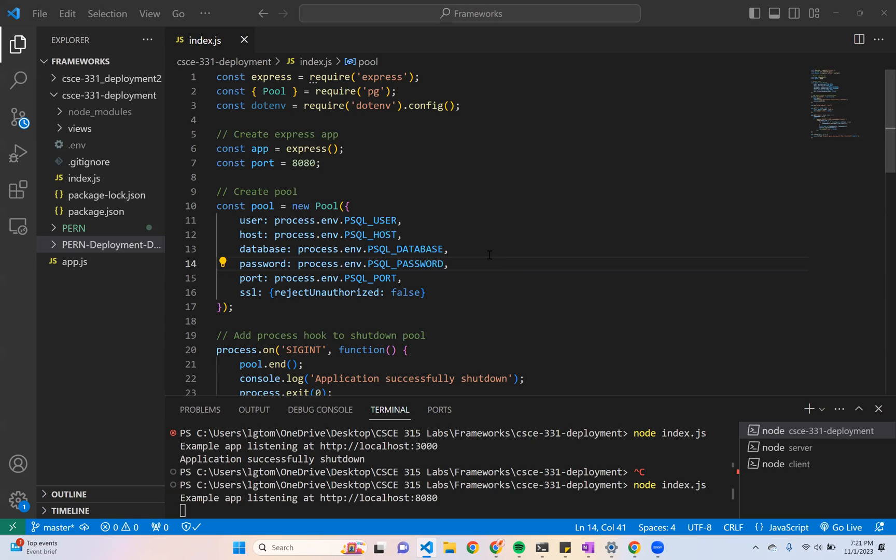
# Check the Express homepage on localhost:8080, then return to VS Code to stop the server and start 'git remote add render'
pyautogui.scroll(-3)
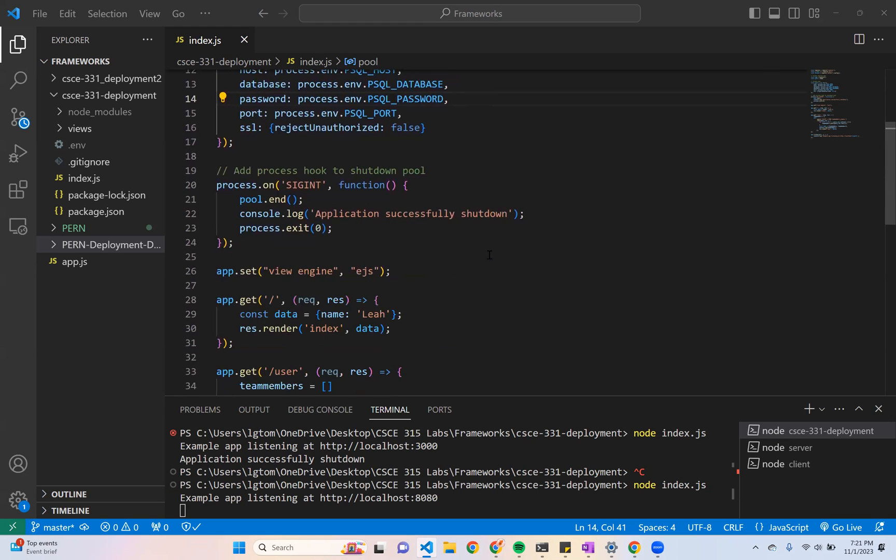
pyautogui.click(470, 547)
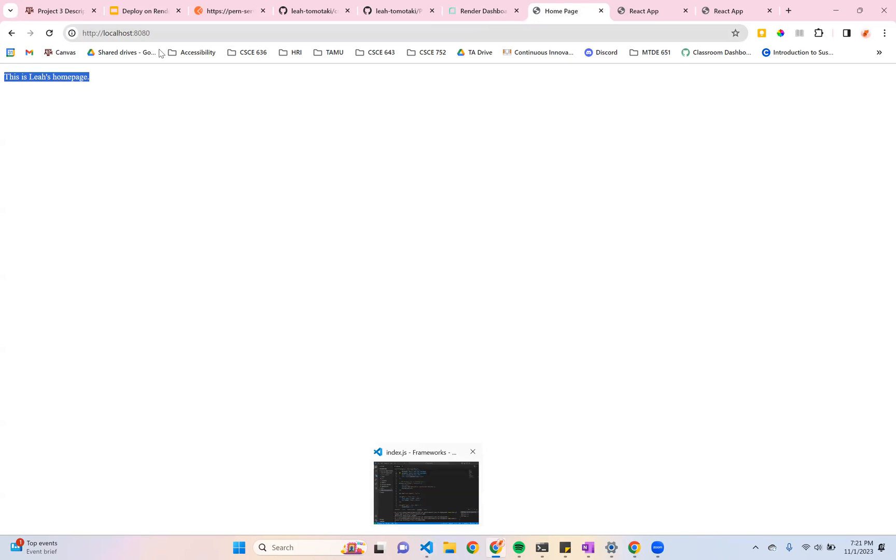
pyautogui.click(144, 11)
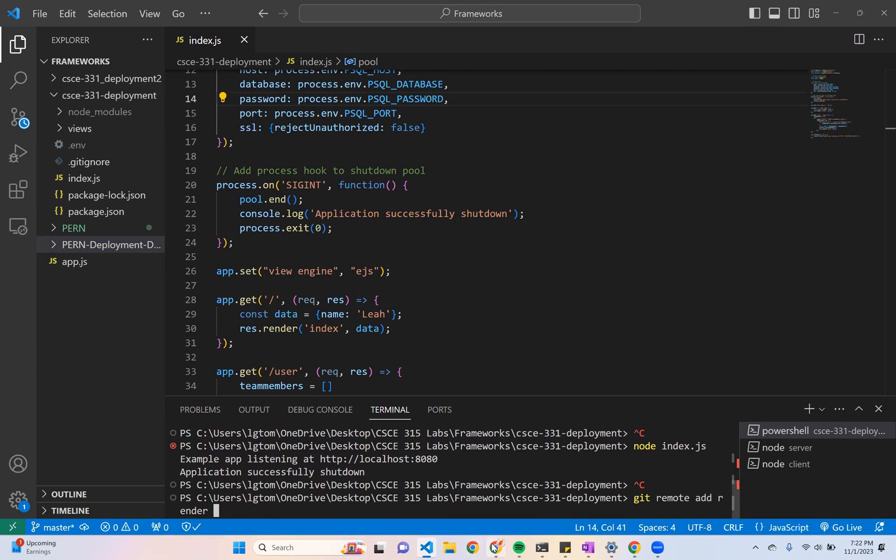
pyautogui.moveTo(473, 548)
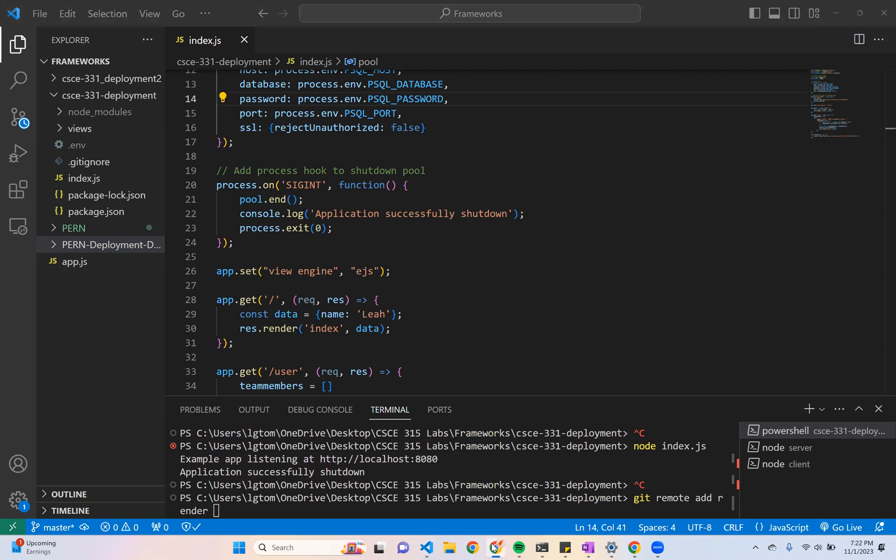
pyautogui.rightClick(488, 548)
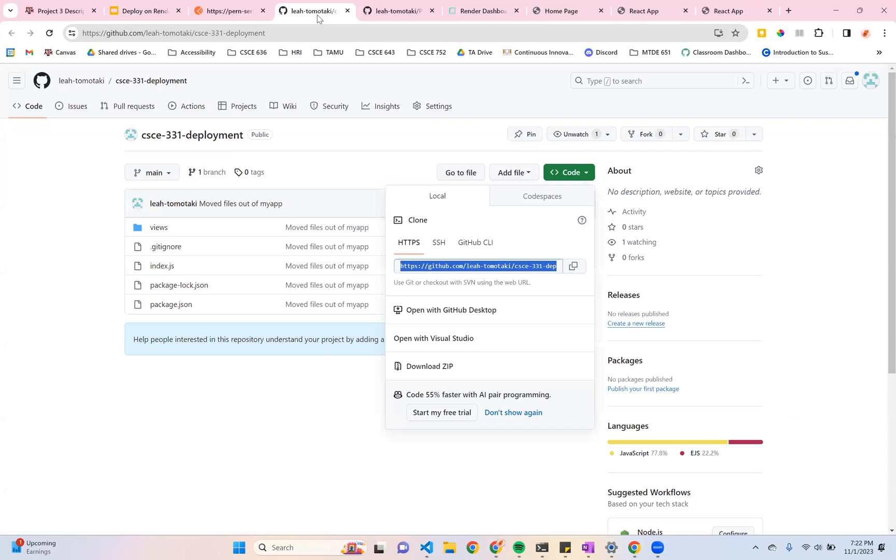
# Copy the HTTPS clone URL of the csce-331-deployment repository from the Code dropdown
pyautogui.click(574, 267)
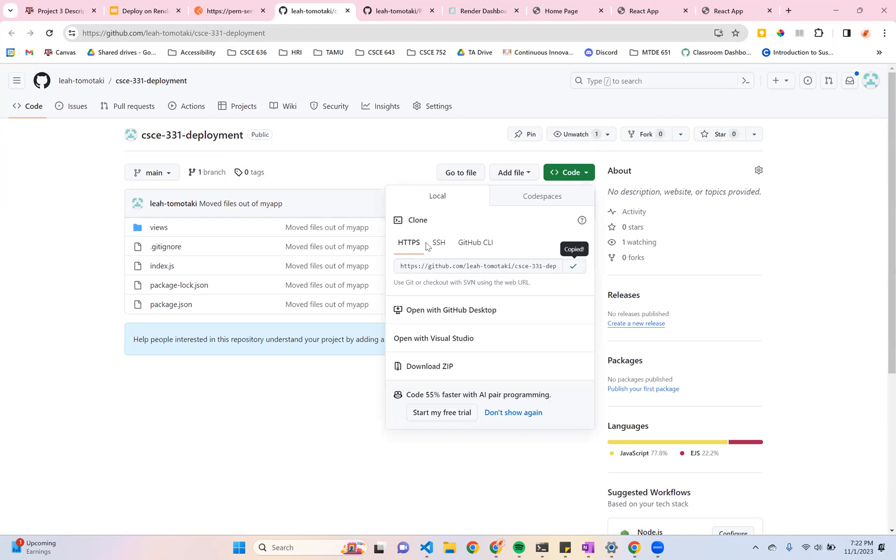
pyautogui.doubleClick(438, 266)
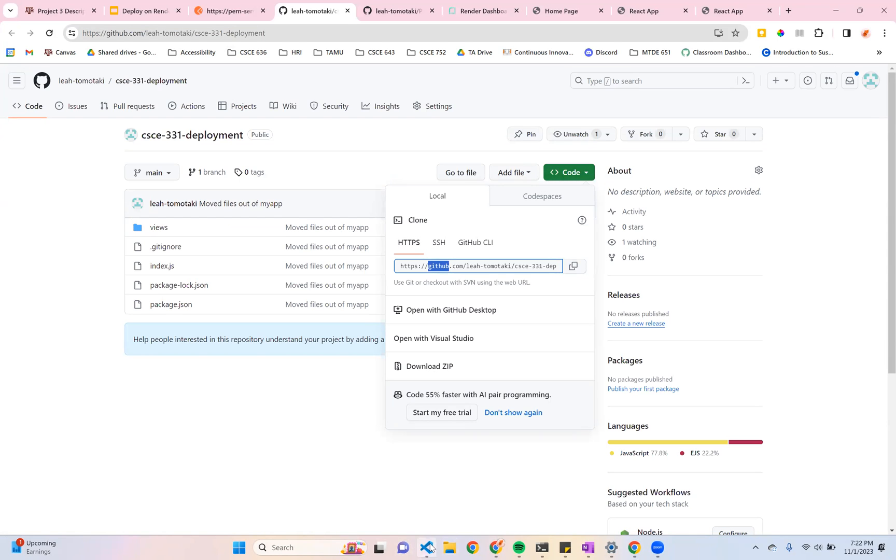
pyautogui.click(429, 548)
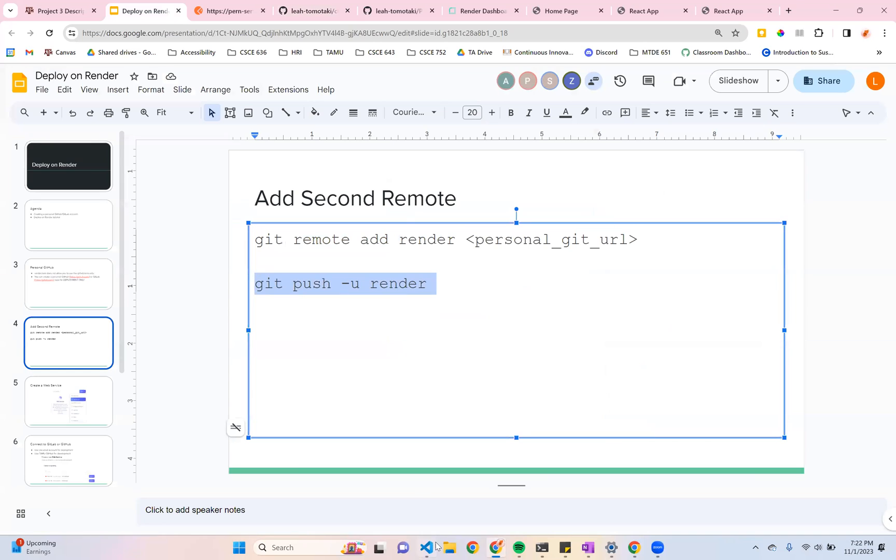
pyautogui.click(425, 548)
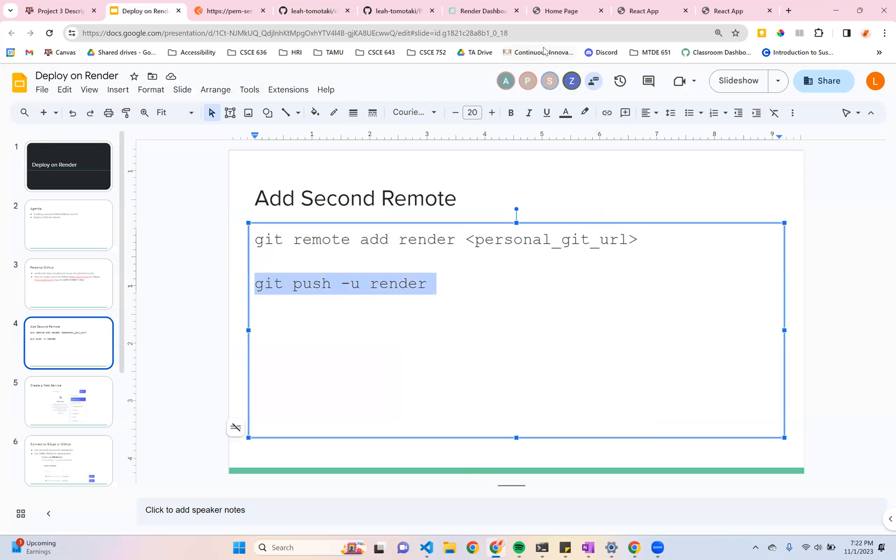
pyautogui.click(483, 10)
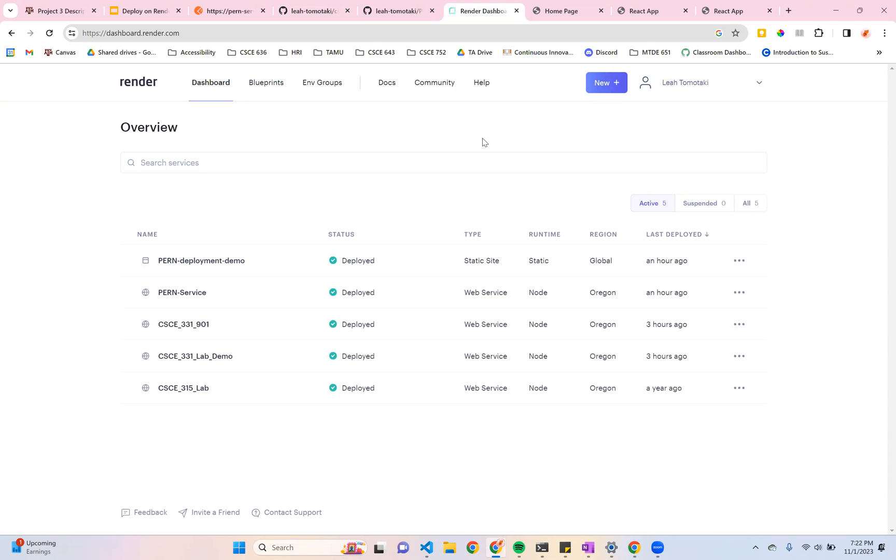
pyautogui.moveTo(607, 82)
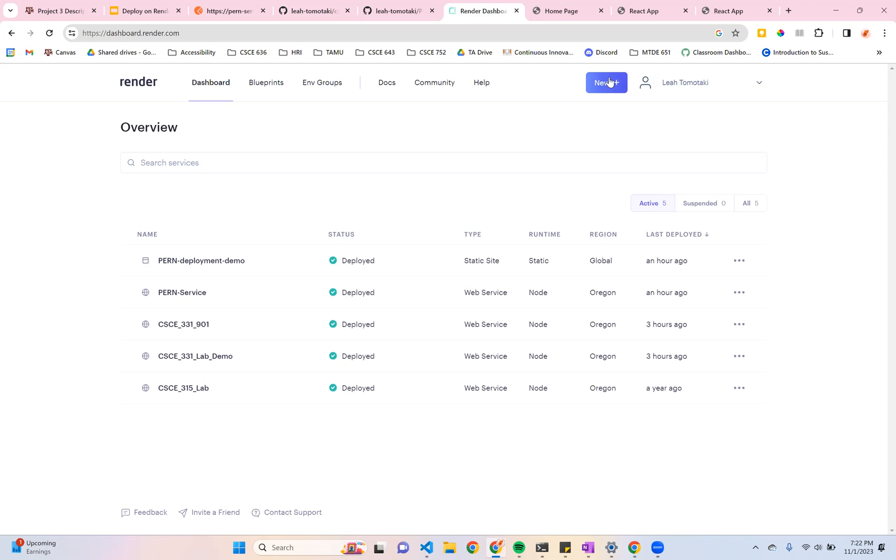
# Create a new Render Web Service that builds and deploys from a Git repository
pyautogui.click(606, 82)
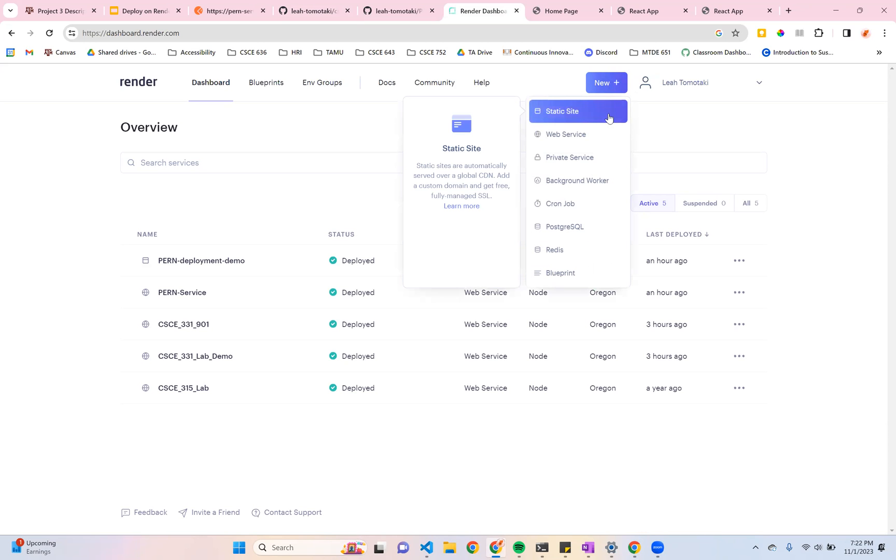
pyautogui.click(567, 134)
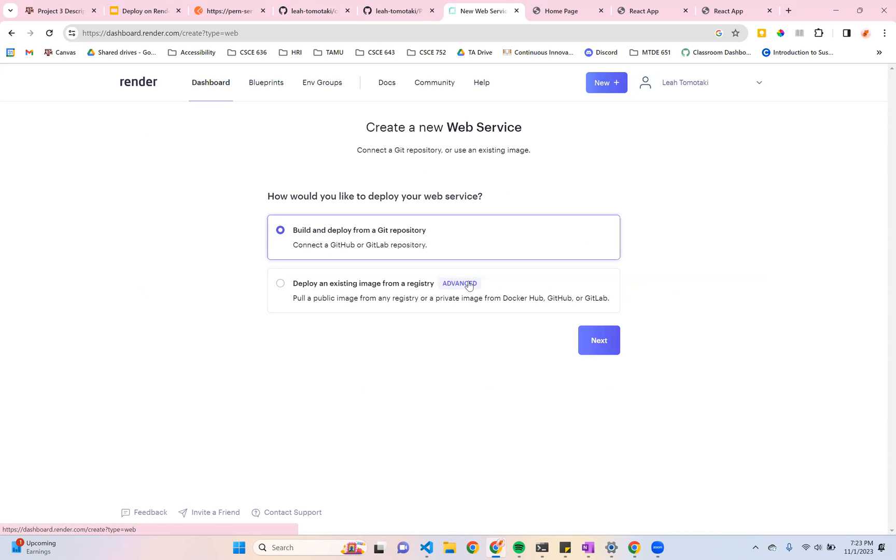
pyautogui.moveTo(440, 258)
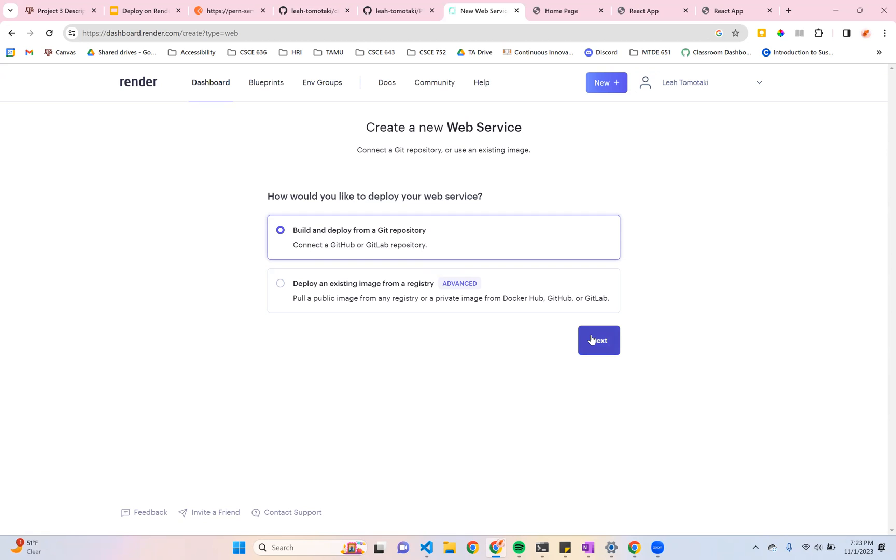
pyautogui.moveTo(598, 340)
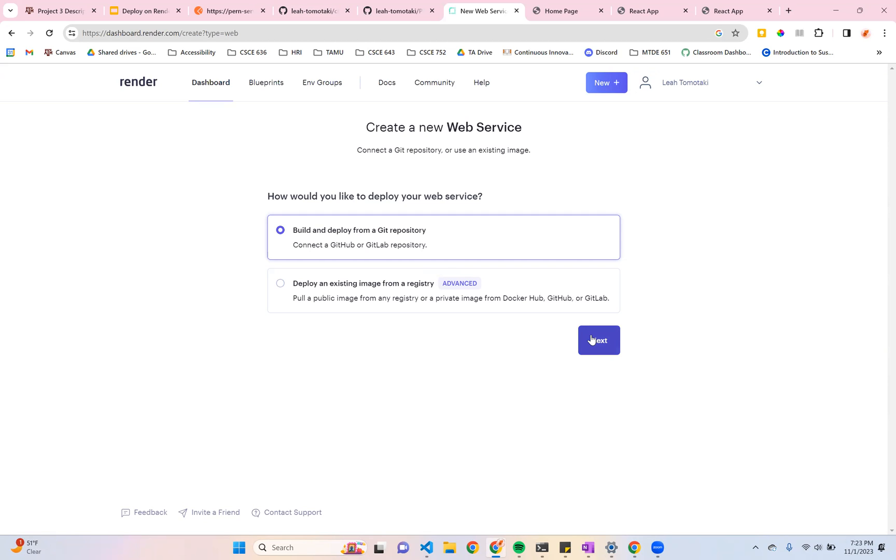
pyautogui.rightClick(598, 340)
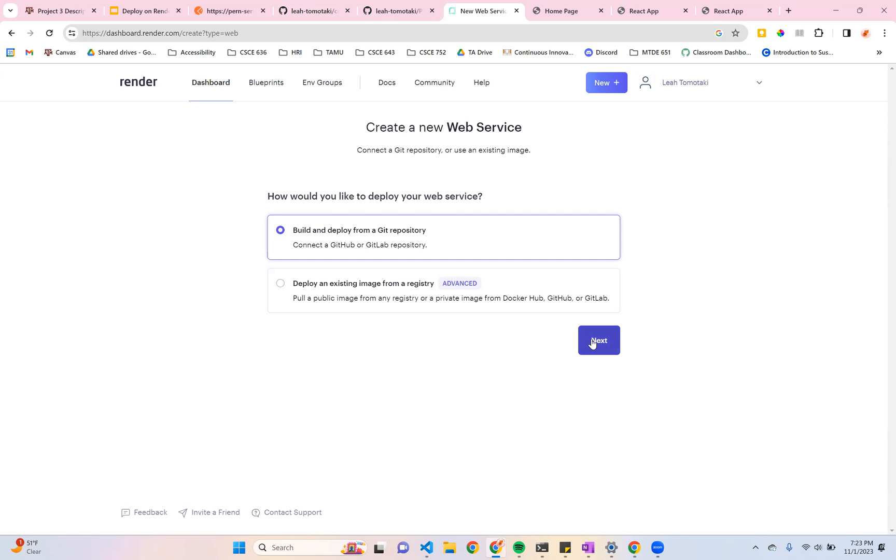
pyautogui.click(598, 339)
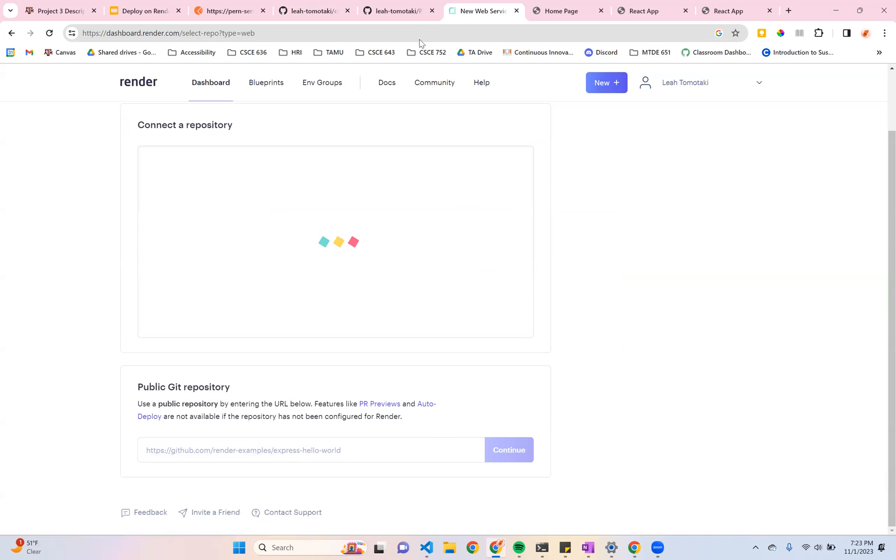
# Connect the leah-tomotaki/csce-331-deployment repository to the new web service
pyautogui.click(311, 11)
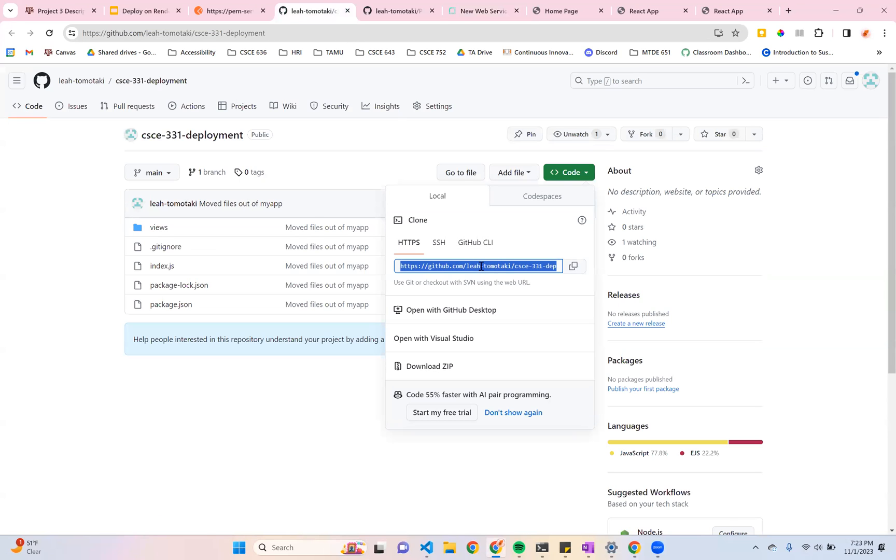
pyautogui.click(483, 10)
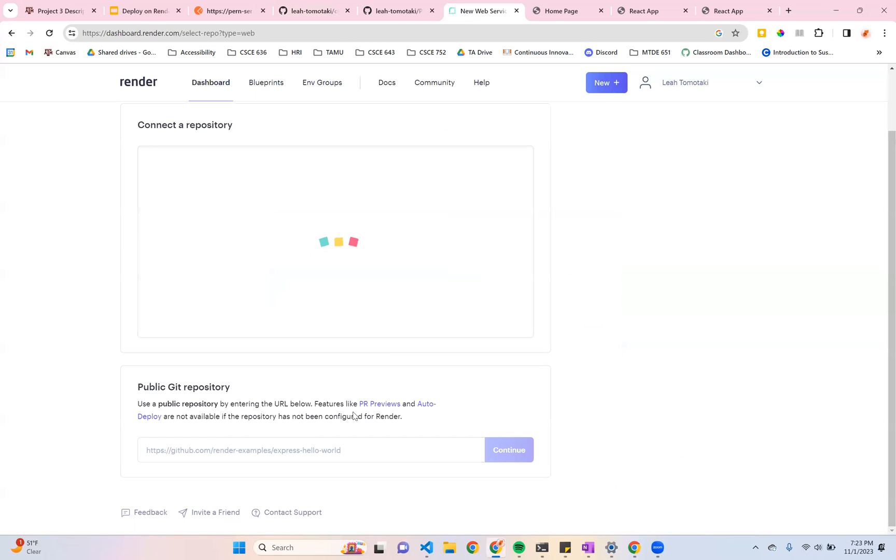
pyautogui.click(508, 451)
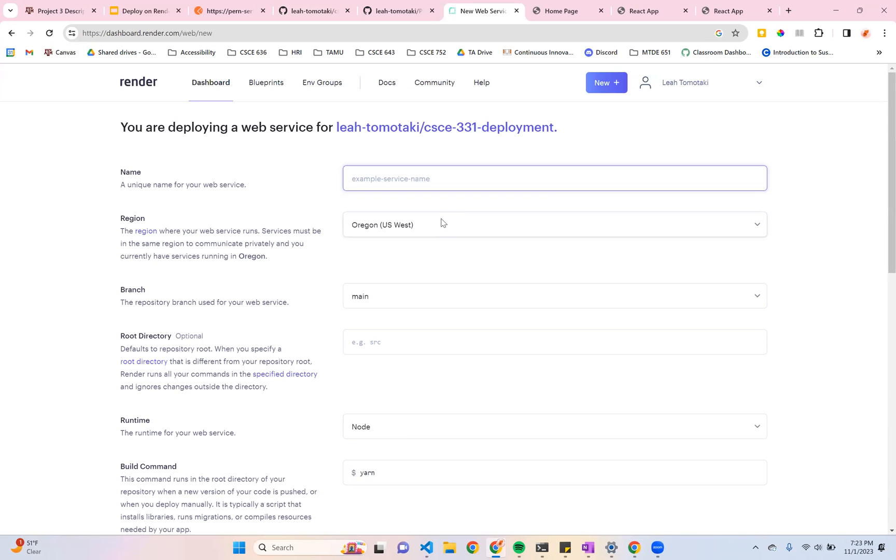
# Fill the service form with Node runtime, 'npm install' build command and node start command
pyautogui.write('node-demo')
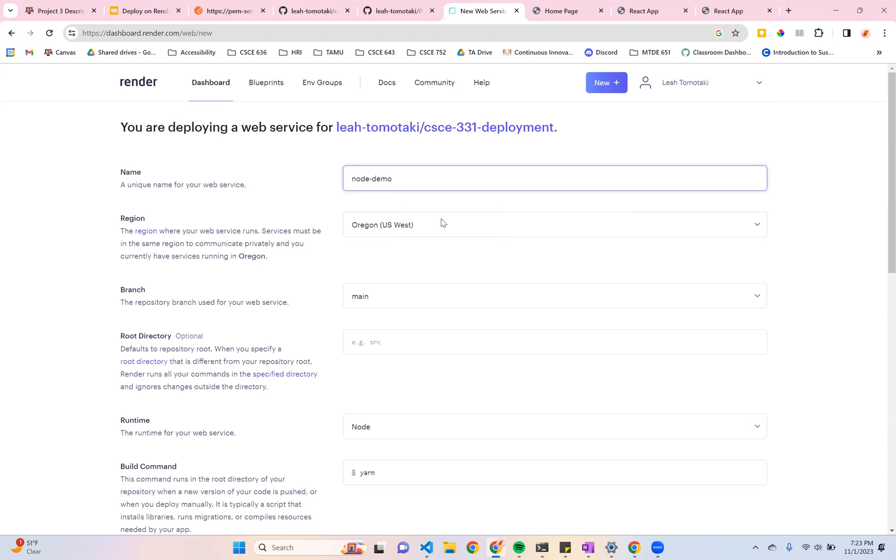
pyautogui.scroll(-3)
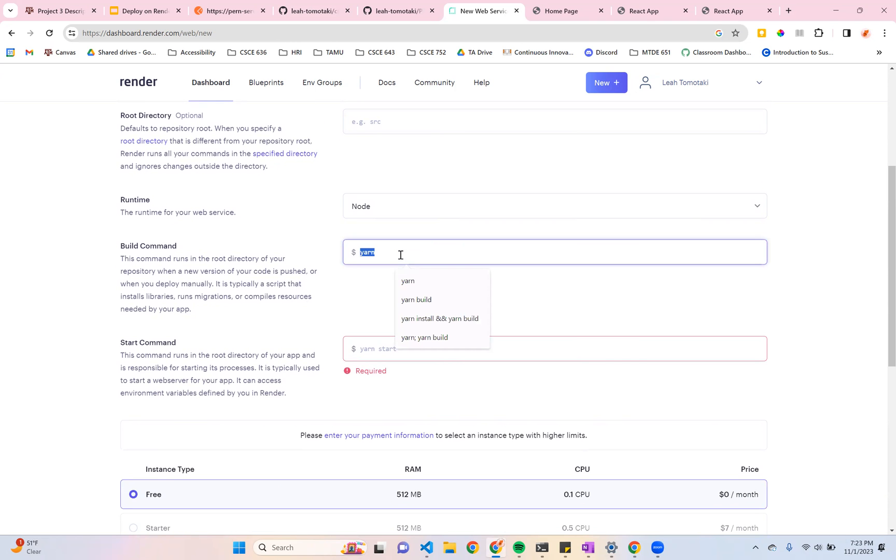
pyautogui.write('npm')
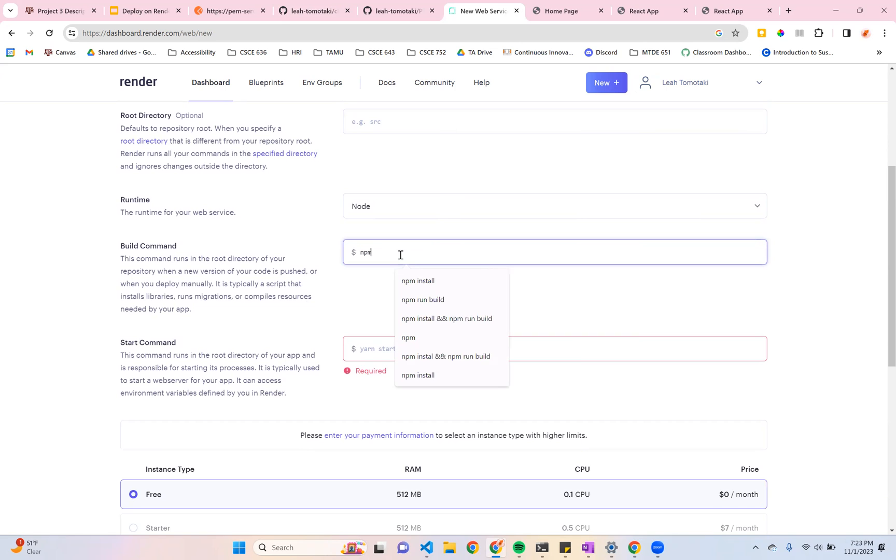
pyautogui.write('install')
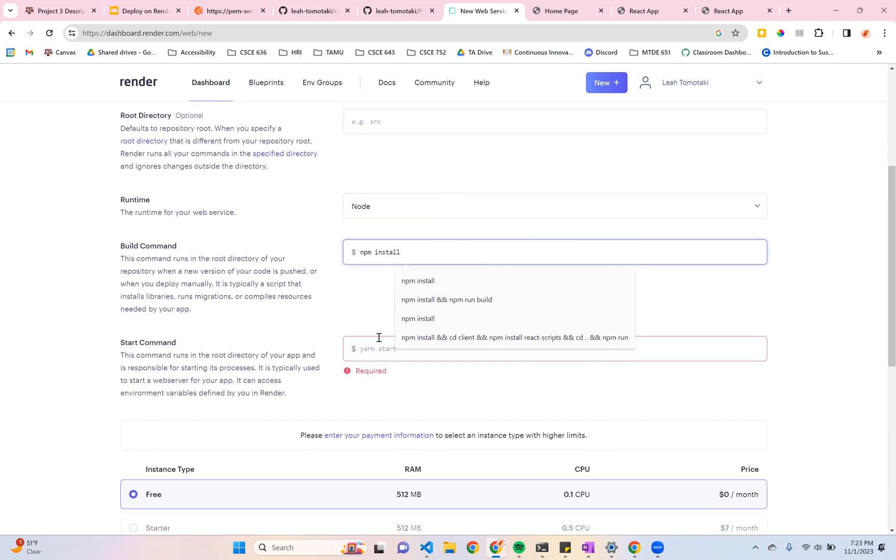
pyautogui.write('node index.js')
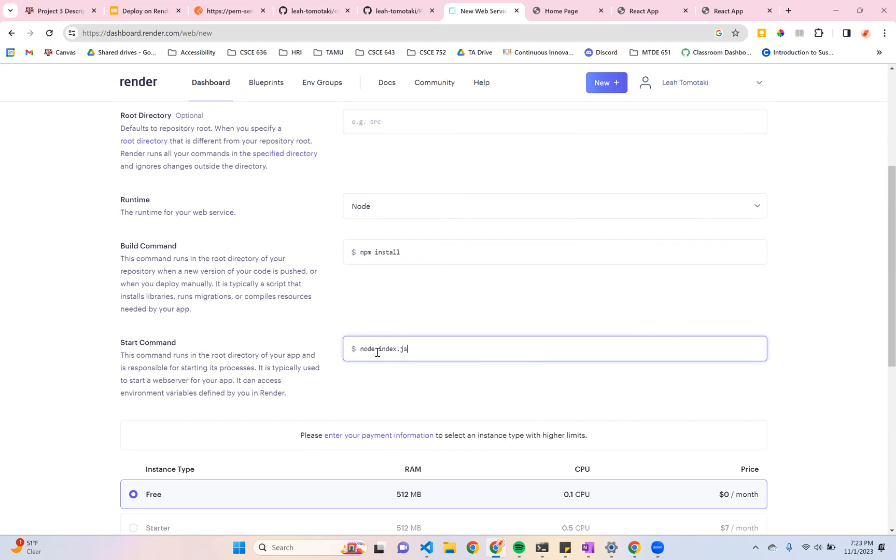
pyautogui.scroll(-3)
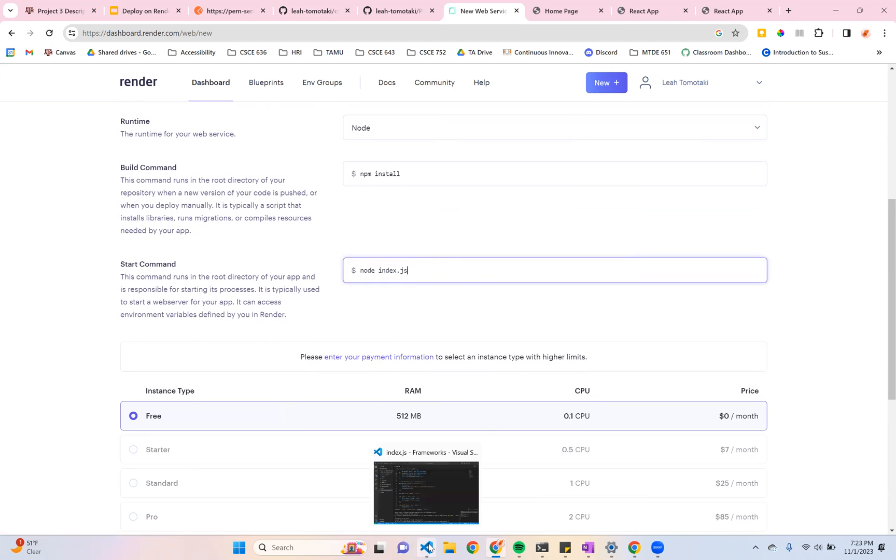
pyautogui.moveTo(427, 547)
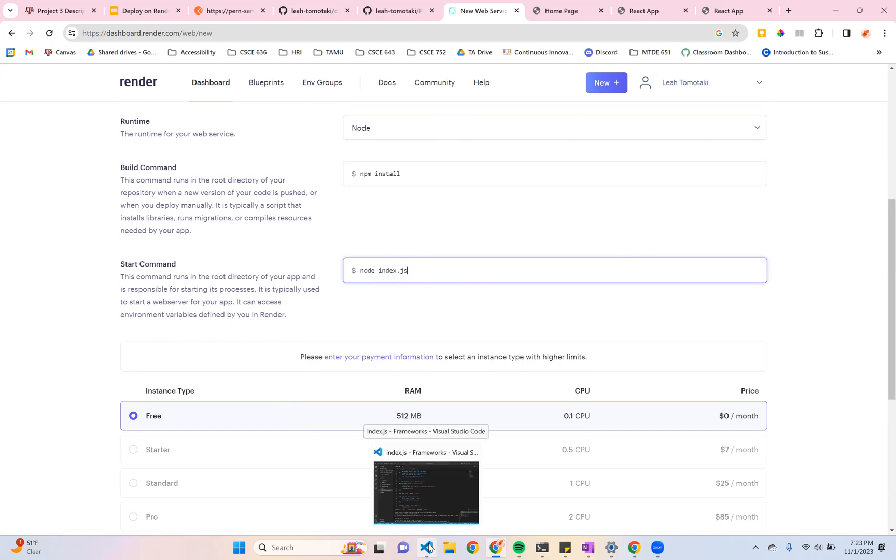
pyautogui.scroll(-3)
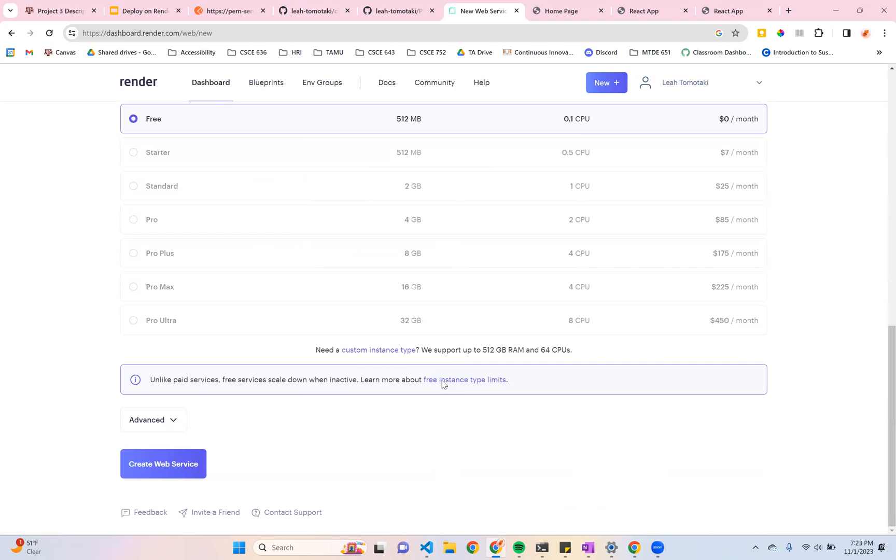
pyautogui.moveTo(511, 389)
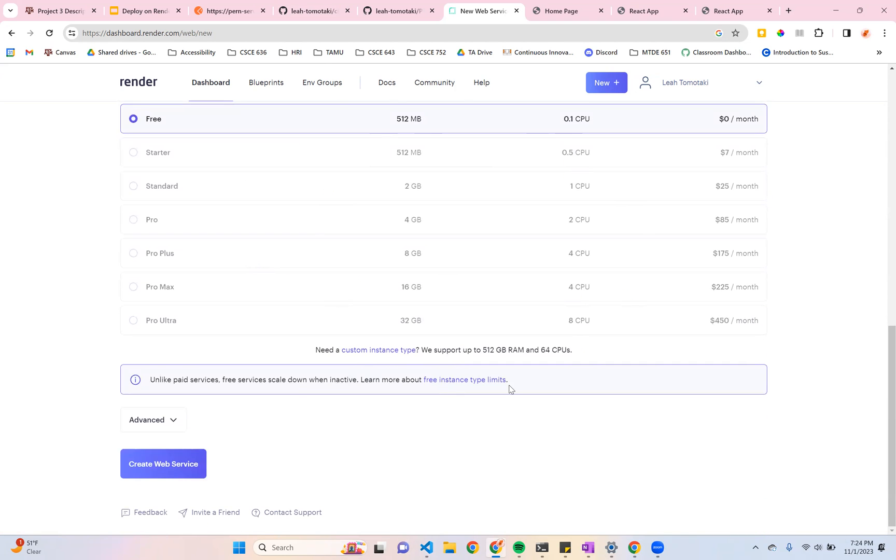
pyautogui.moveTo(424, 365)
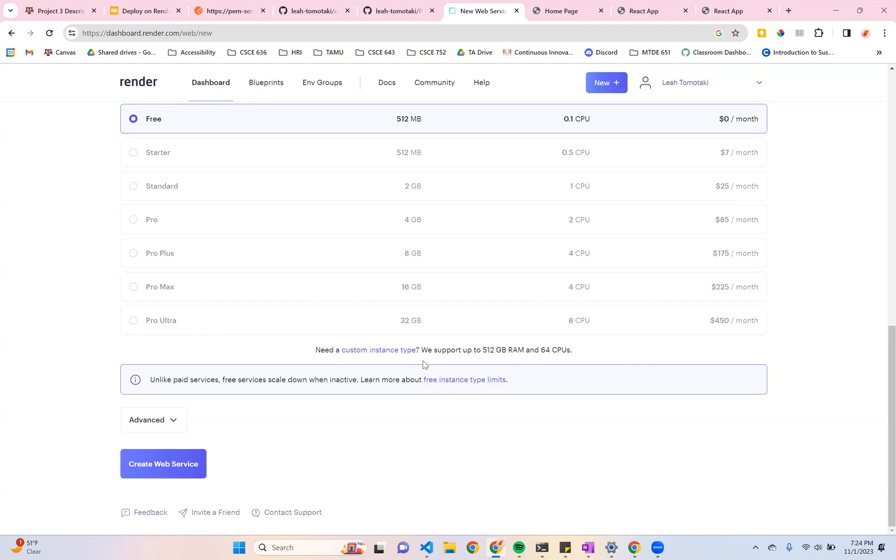
pyautogui.moveTo(163, 463)
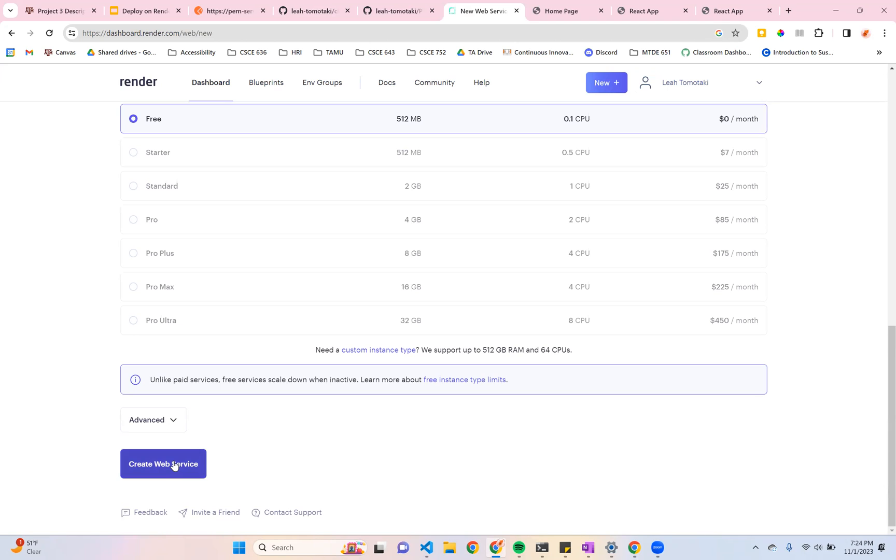
# Create the node-demo2 web service on the Free instance type
pyautogui.rightClick(174, 463)
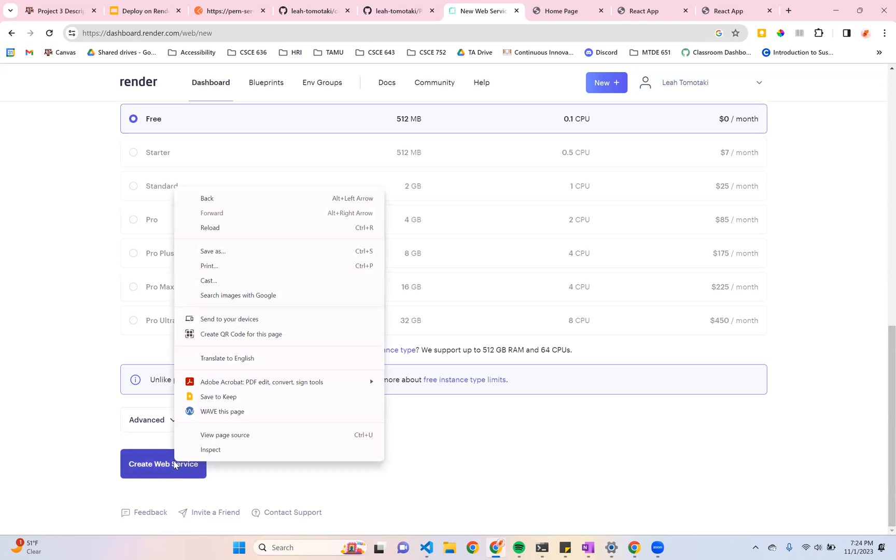
pyautogui.click(163, 464)
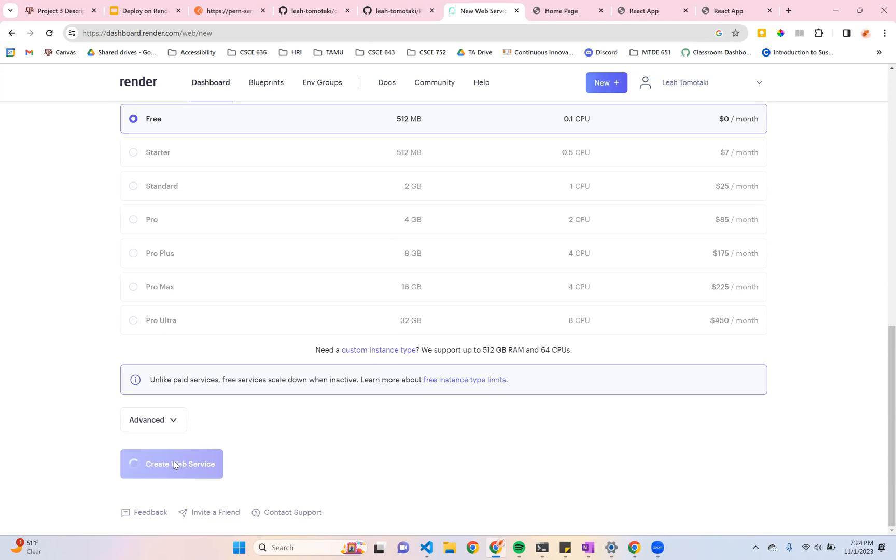
pyautogui.click(171, 464)
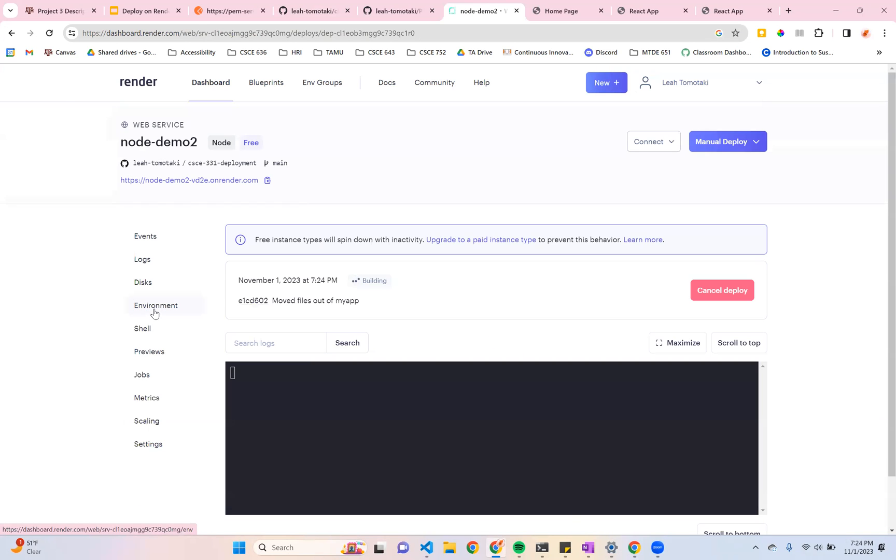
# Add a secret file named .env in node-demo2's Environment settings
pyautogui.click(155, 305)
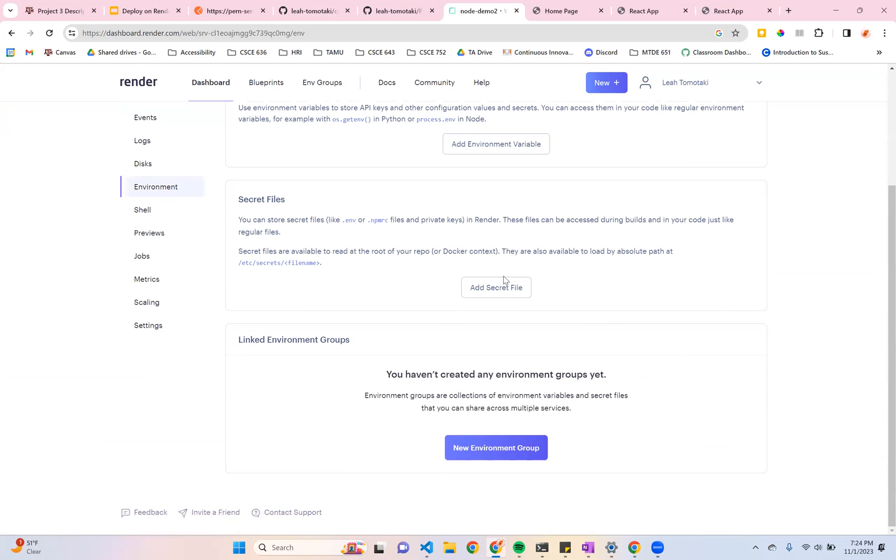
pyautogui.click(495, 288)
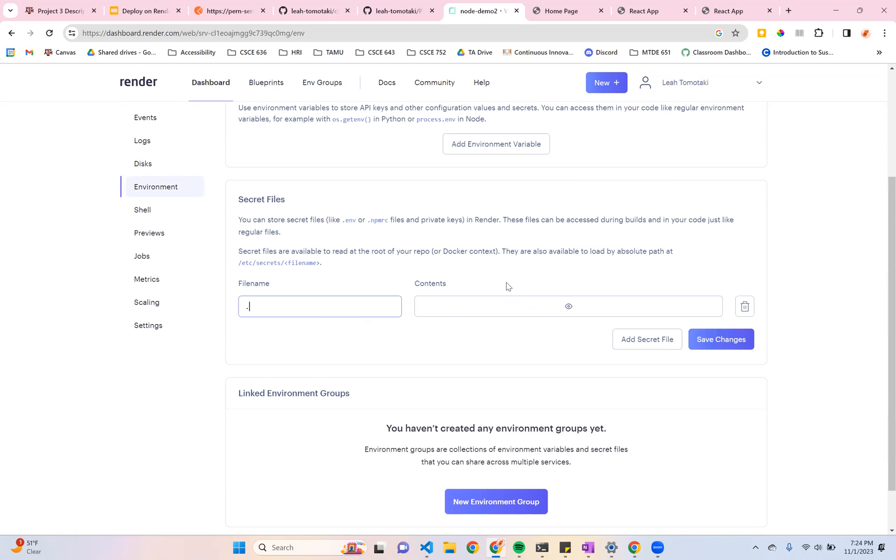
pyautogui.write('env')
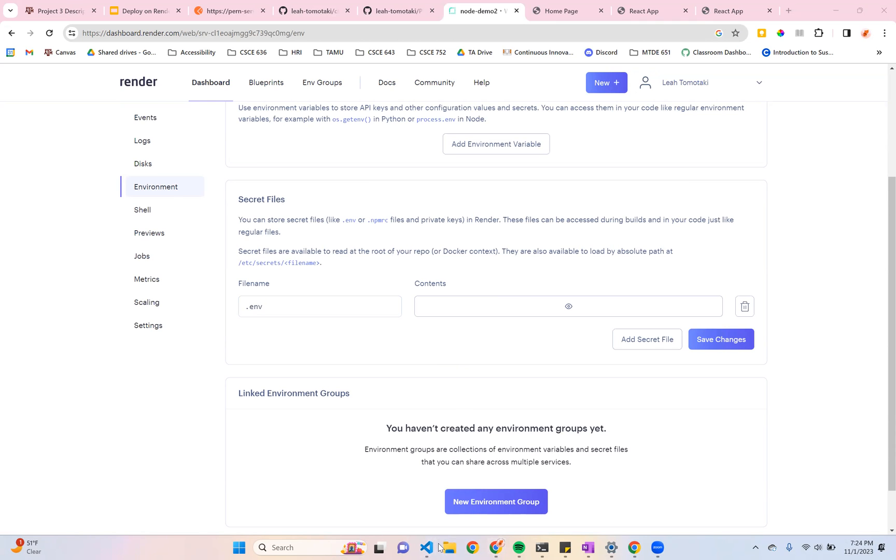
pyautogui.click(426, 548)
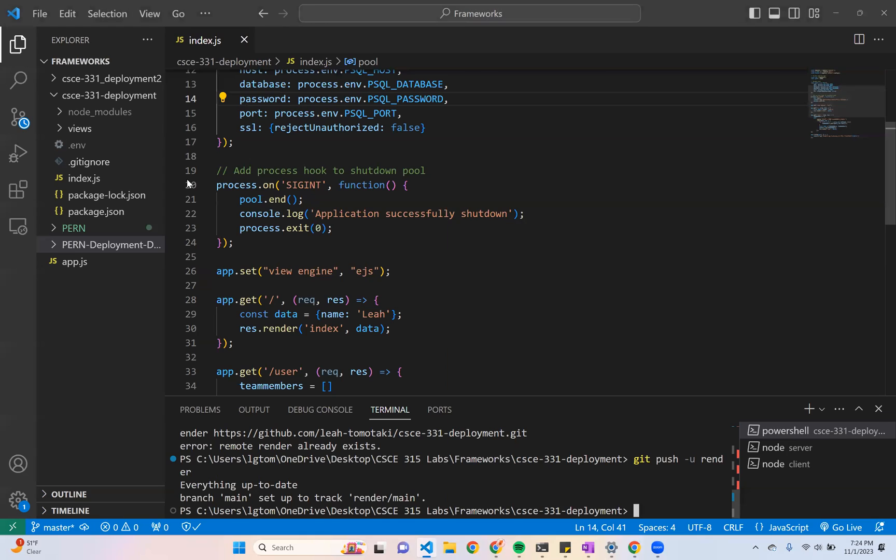
pyautogui.moveTo(76, 144)
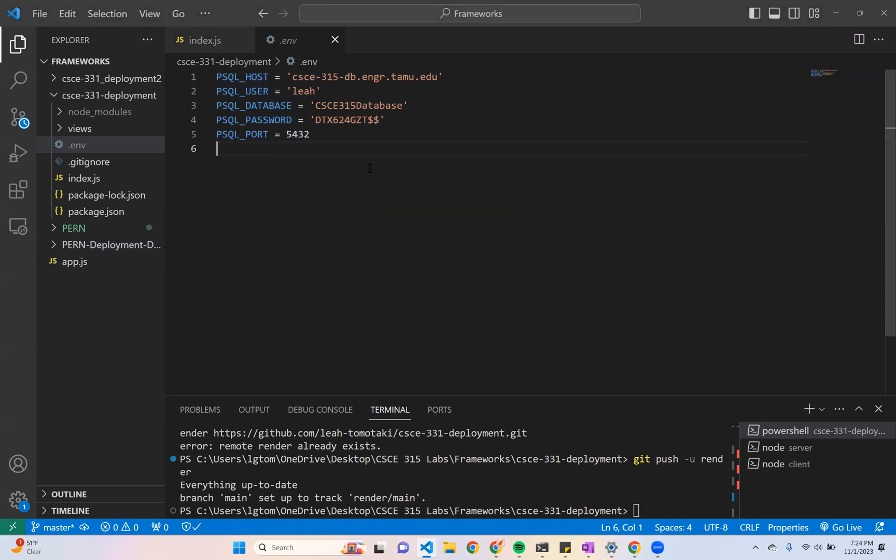
# Select and copy all database connection variables from the project's .env file
pyautogui.press('ctrl+a')
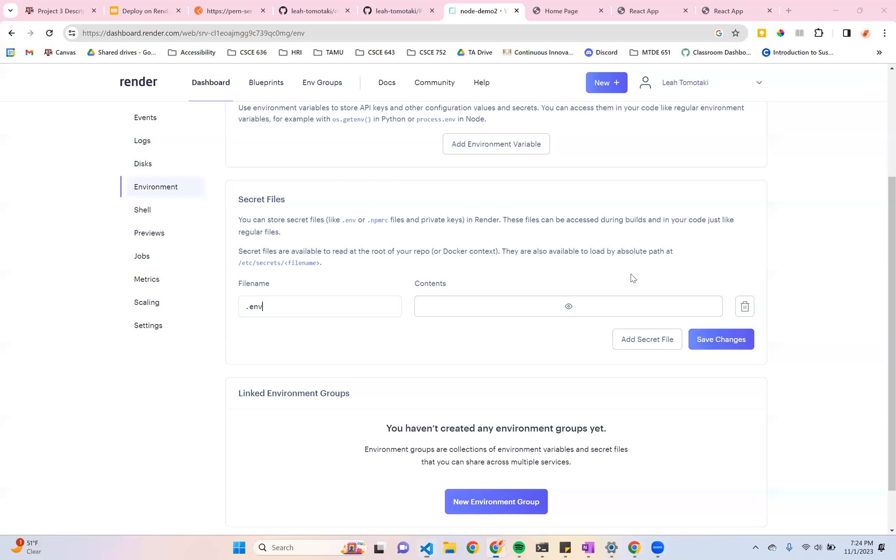
# Paste the .env contents into the secret file, confirm with Done and save the changes
pyautogui.click(567, 306)
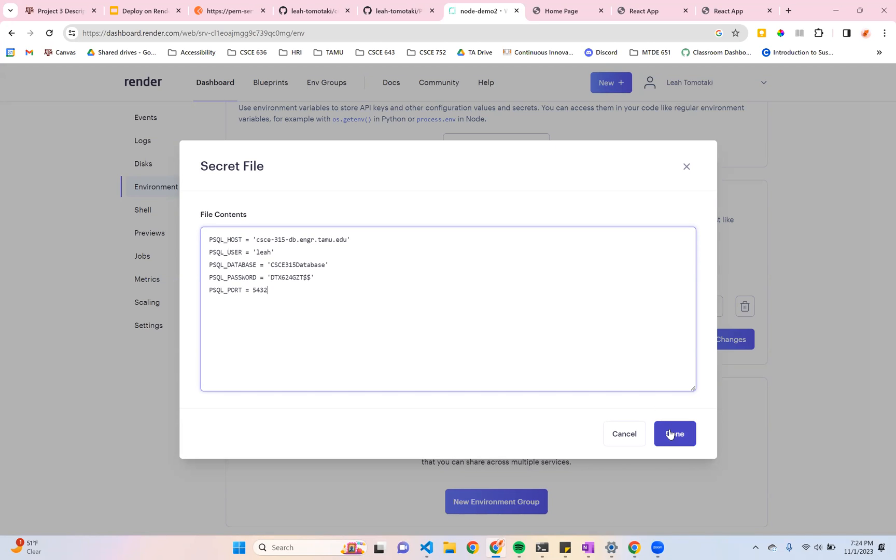
pyautogui.click(674, 434)
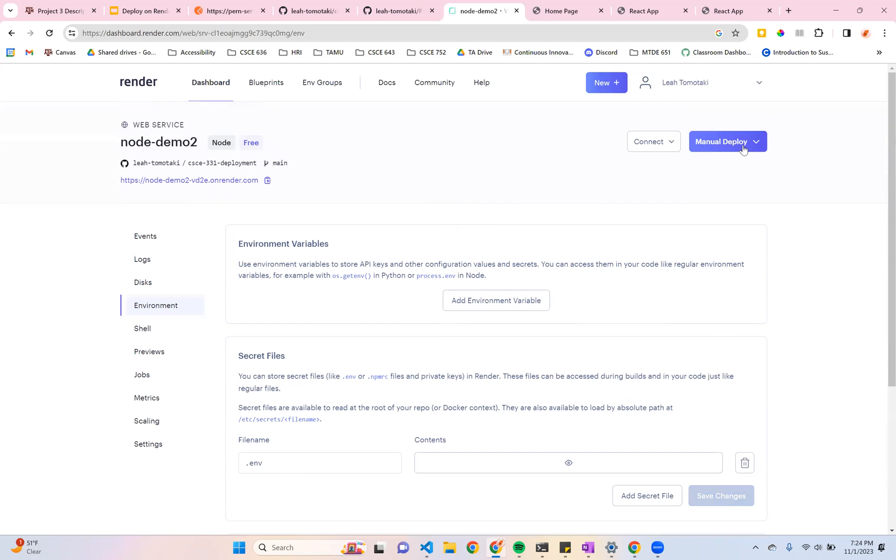
pyautogui.rightClick(720, 141)
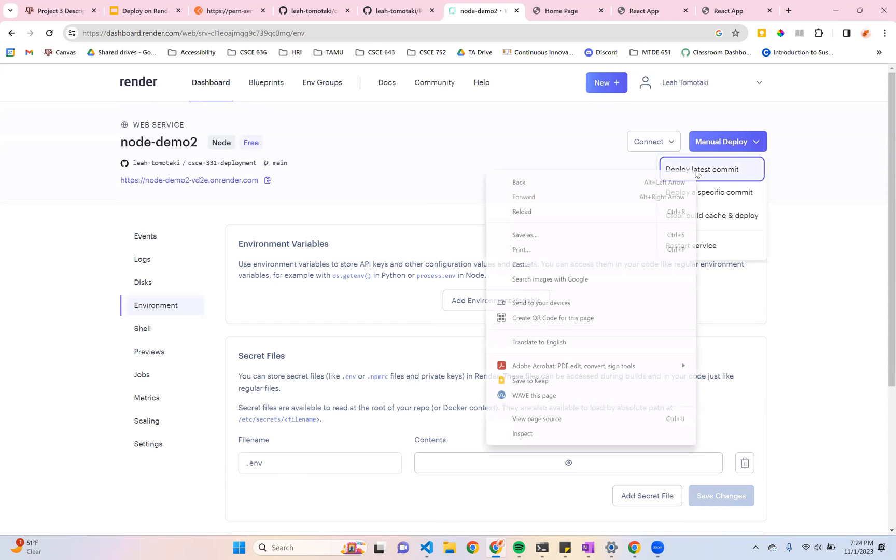
# Manually deploy the latest commit of node-demo2 so it builds with the new secret file
pyautogui.click(700, 169)
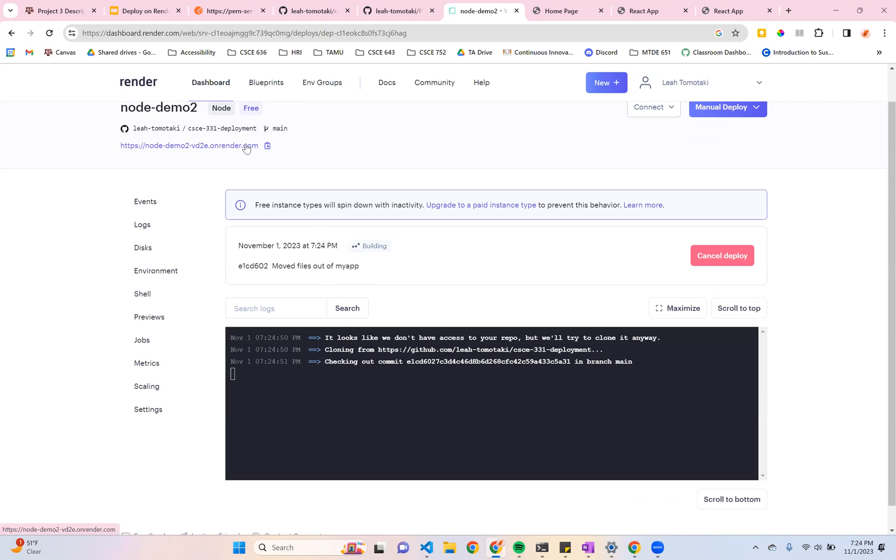
pyautogui.moveTo(230, 149)
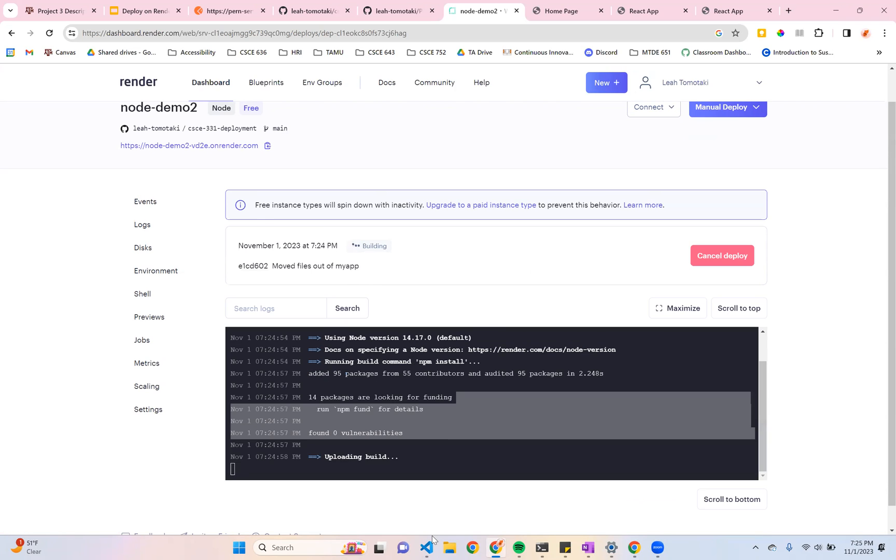
pyautogui.click(427, 548)
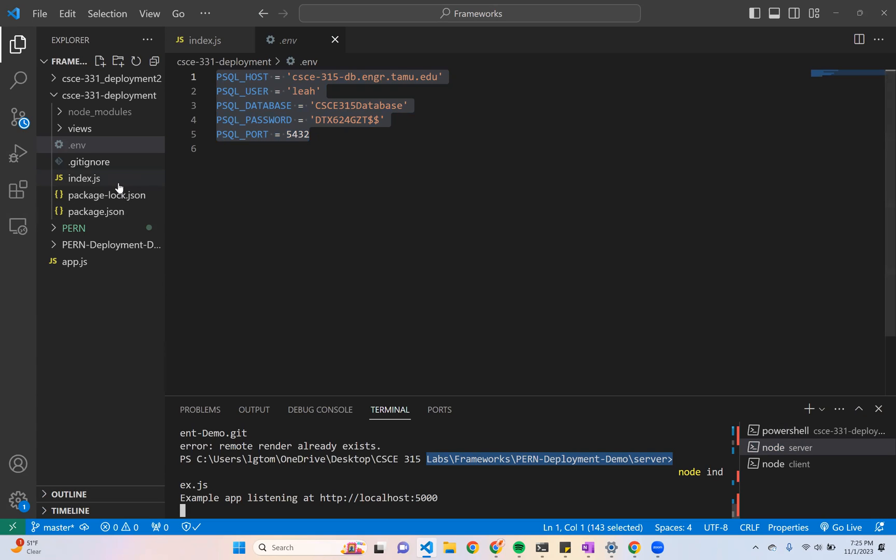
# Expand the PERN-Deployment-Demo client and server folders and show the client terminal output
pyautogui.click(109, 94)
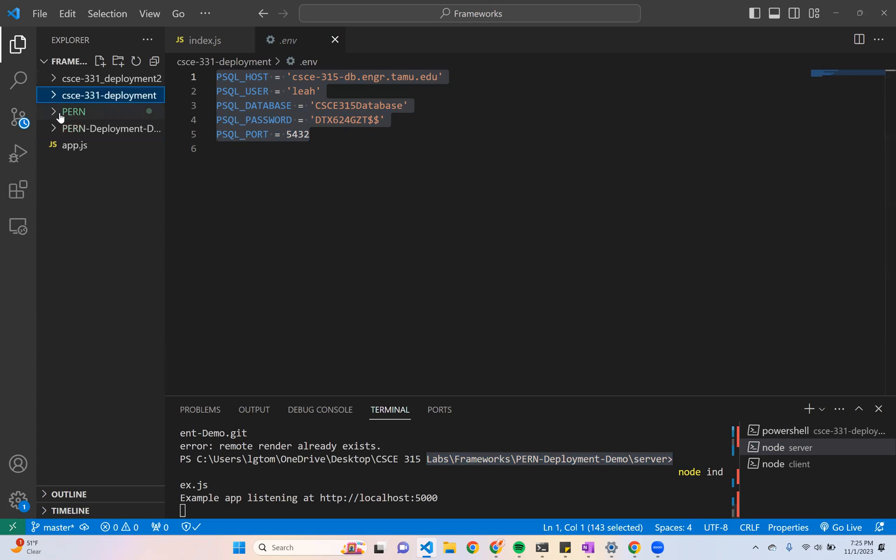
pyautogui.click(110, 128)
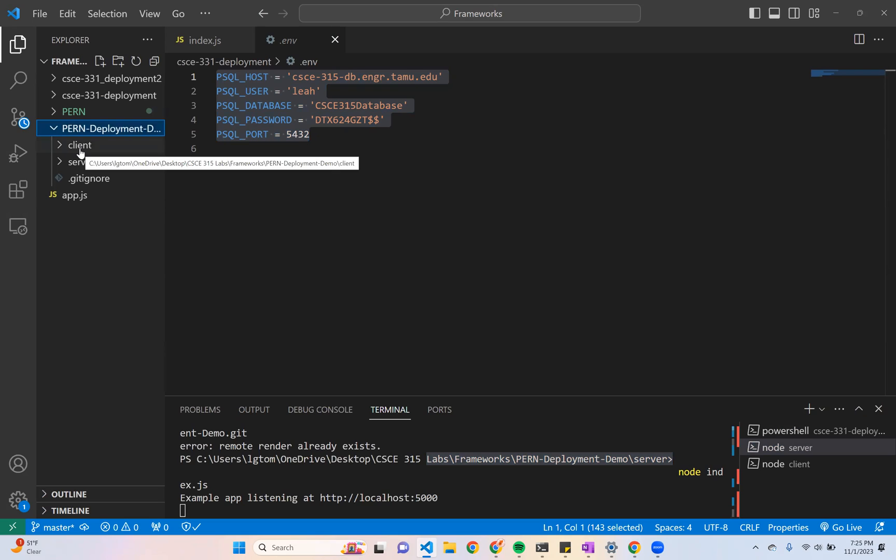
pyautogui.click(80, 162)
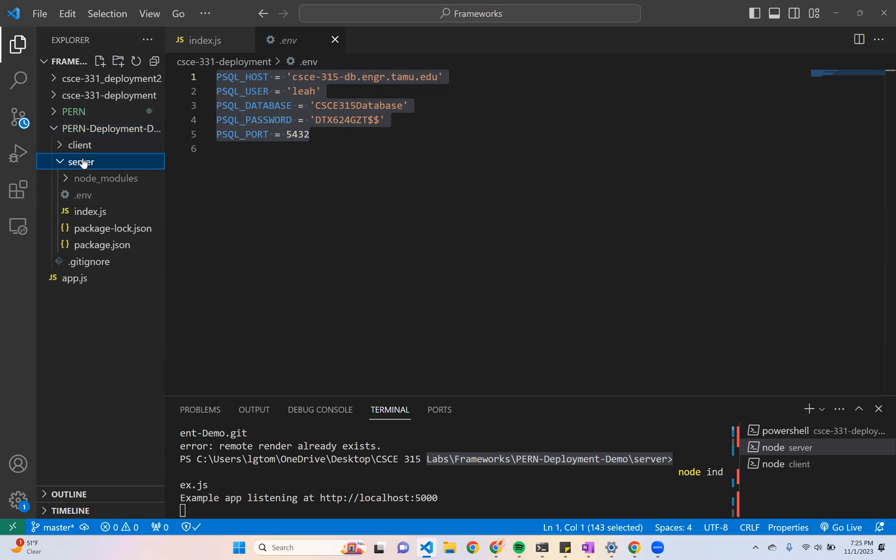
pyautogui.moveTo(80, 148)
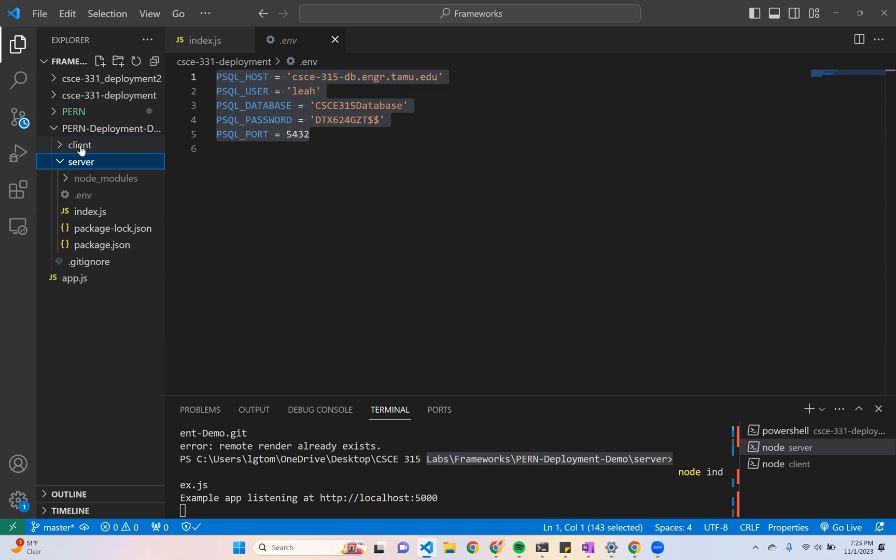
pyautogui.click(80, 145)
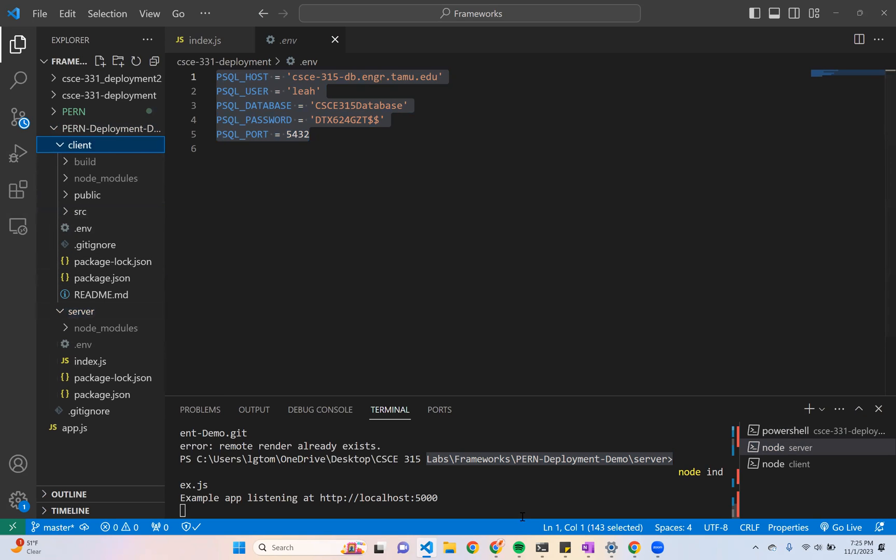
pyautogui.click(786, 464)
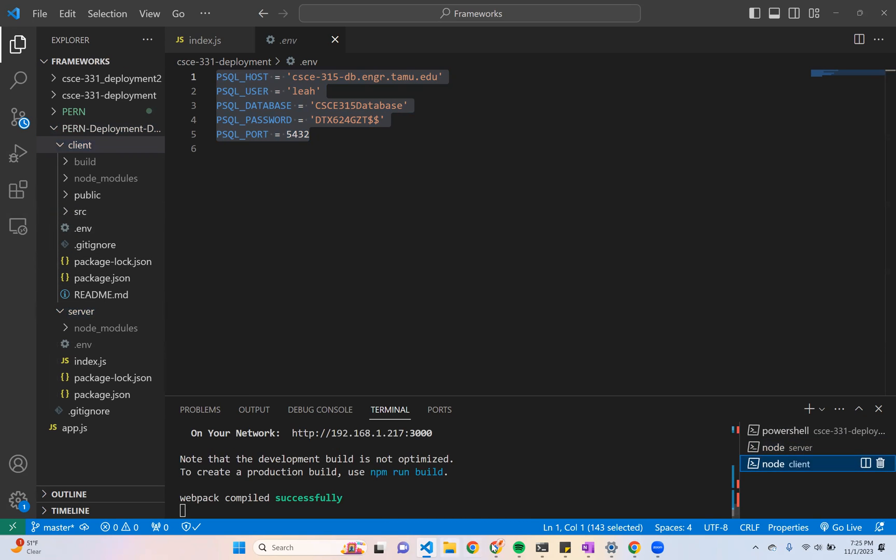
# Check the React app's greeting running on localhost:3000 and return to VS Code
pyautogui.click(494, 548)
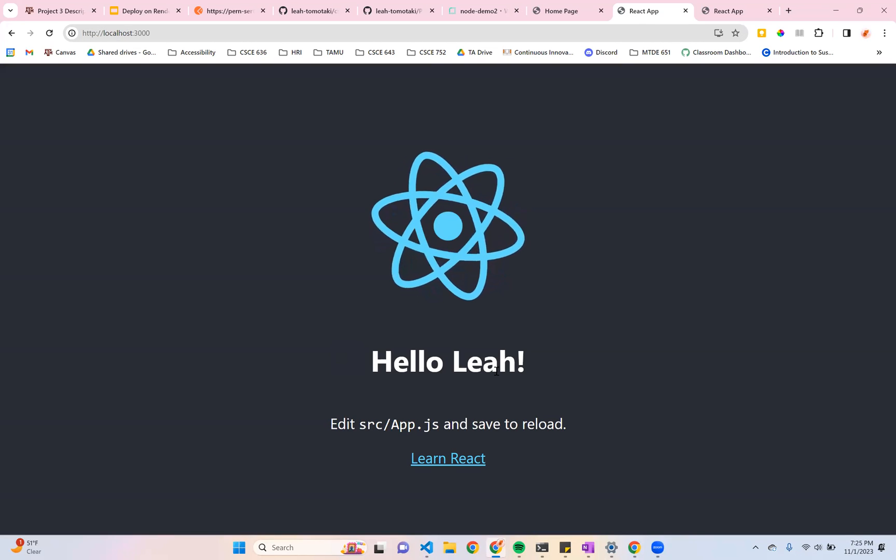
pyautogui.doubleClick(486, 363)
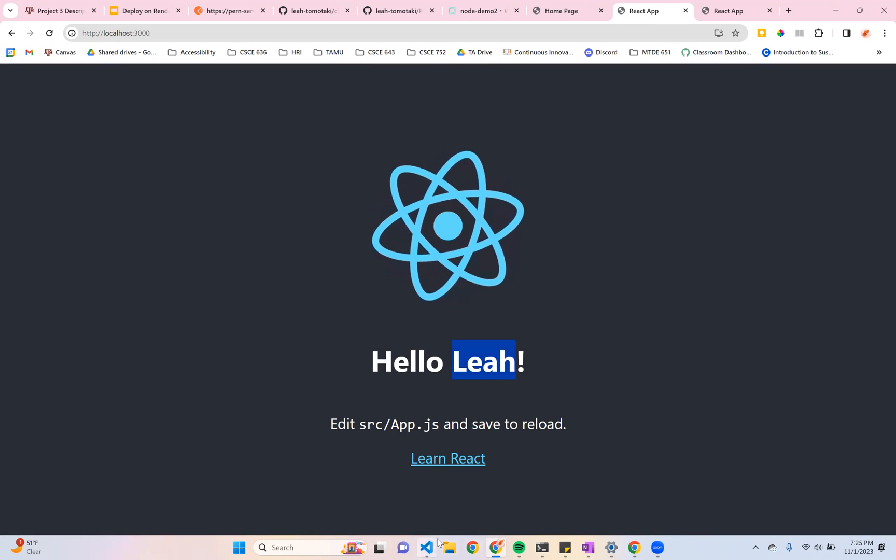
pyautogui.click(426, 547)
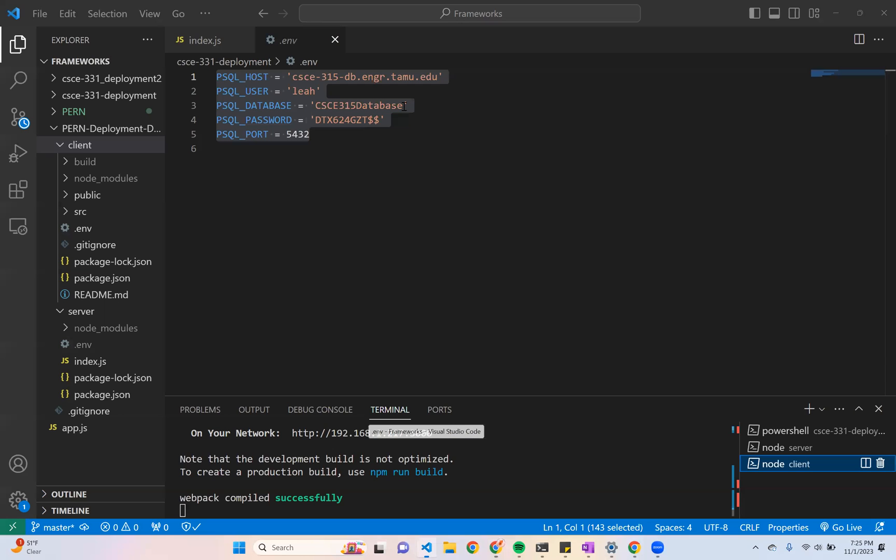
# Review server/index.js's name route and client App.js's fetch from localhost:5000/name, then stop the local server
pyautogui.click(335, 40)
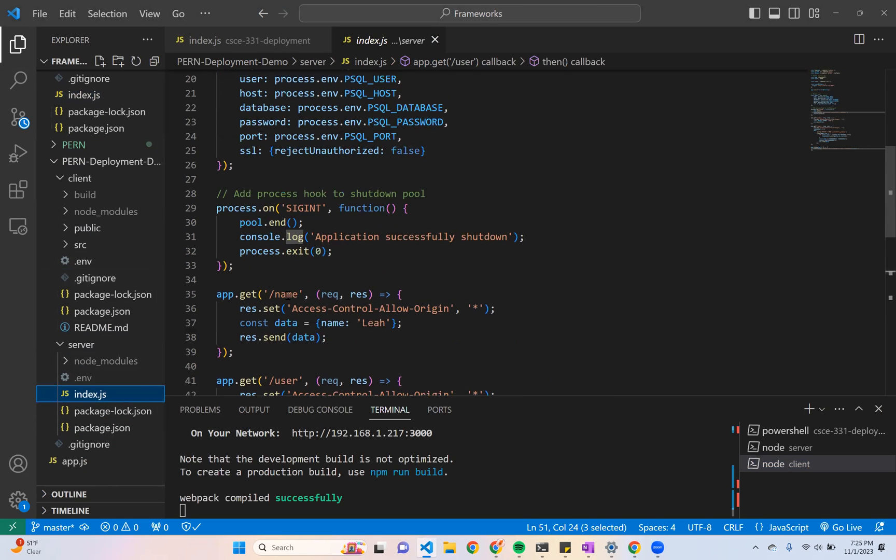
pyautogui.click(80, 245)
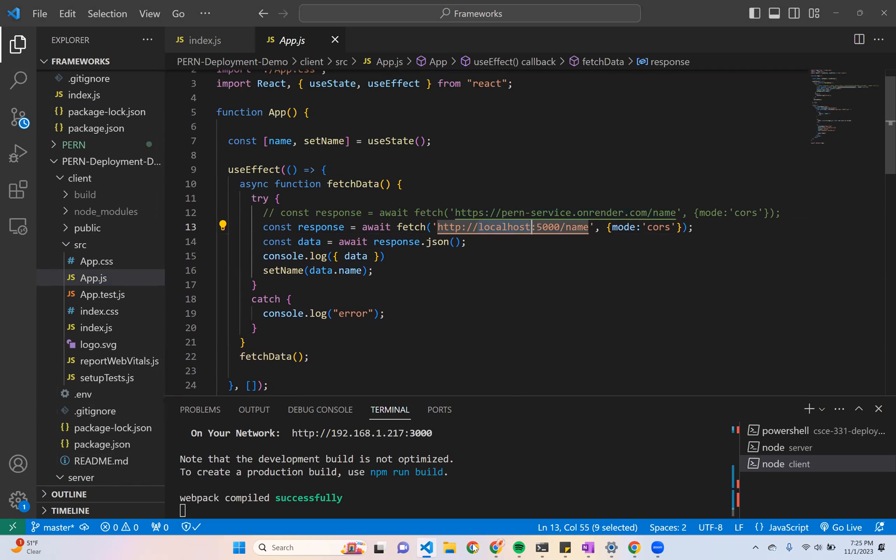
pyautogui.click(794, 447)
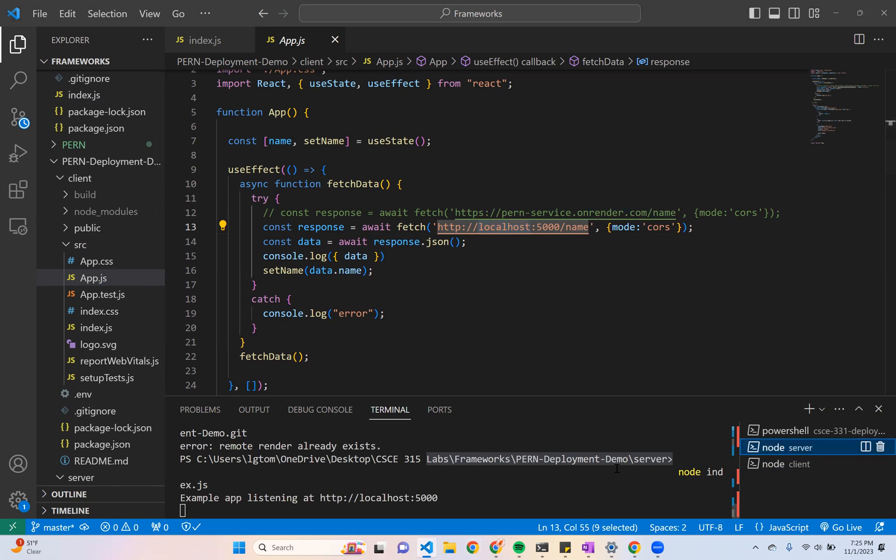
pyautogui.press('ctrl+c')
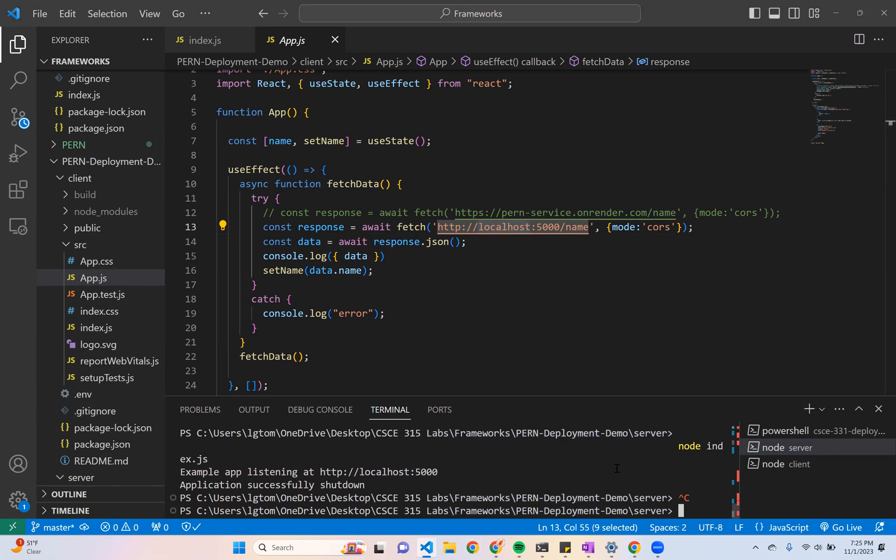
# Move the terminal up to the PERN-Deployment-Demo project root with cd .
pyautogui.write('cd')
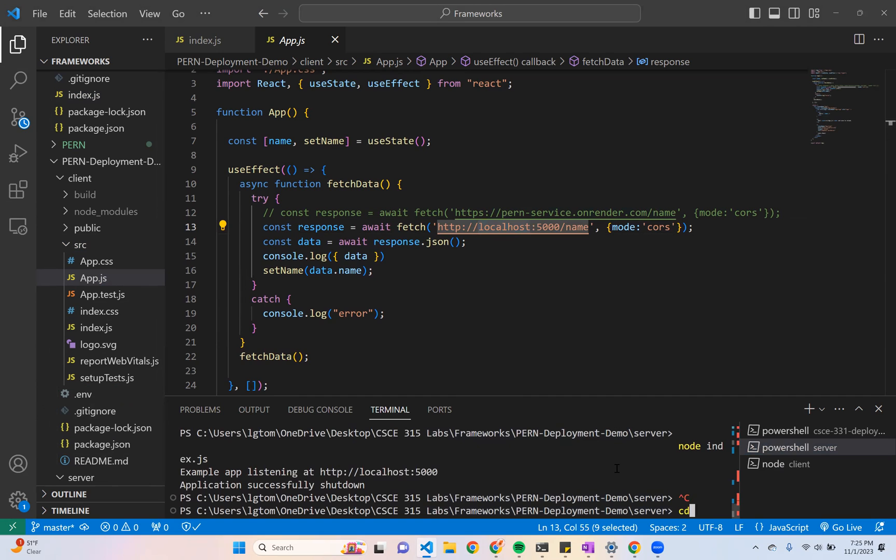
pyautogui.write('..')
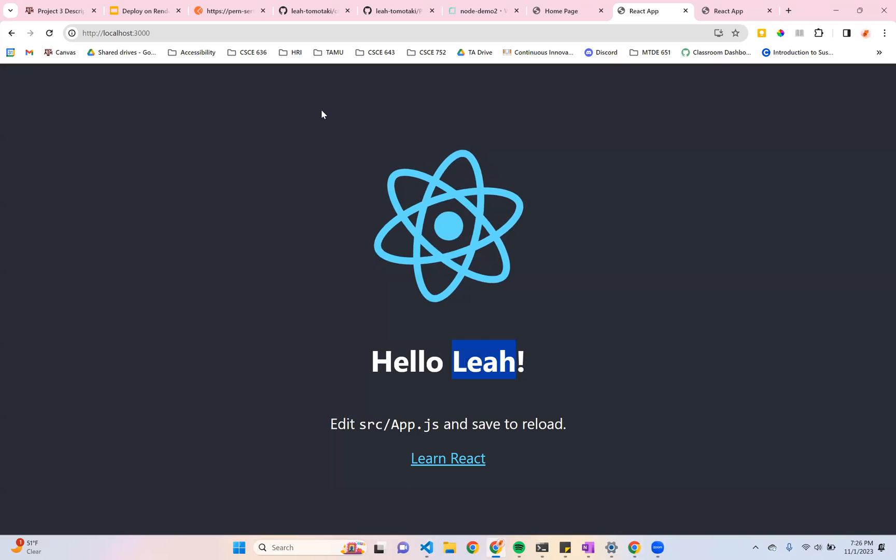
pyautogui.click(145, 11)
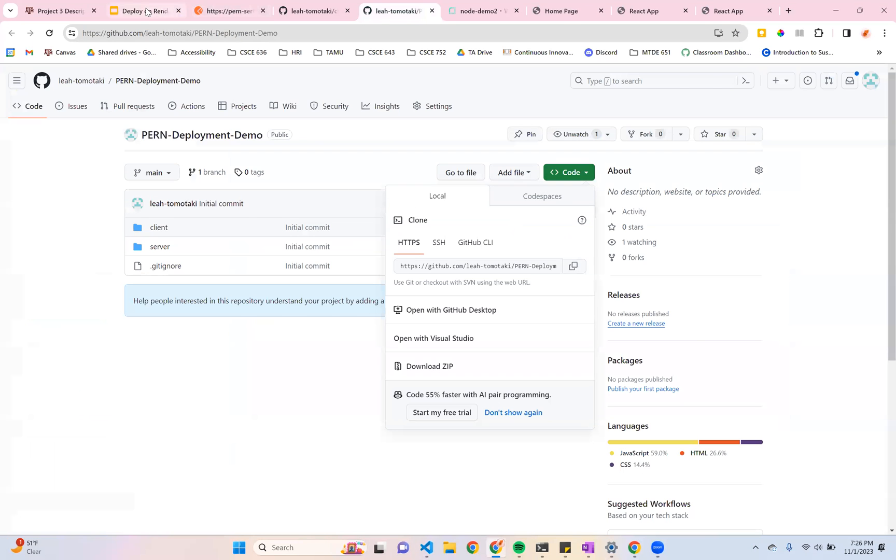
pyautogui.click(141, 10)
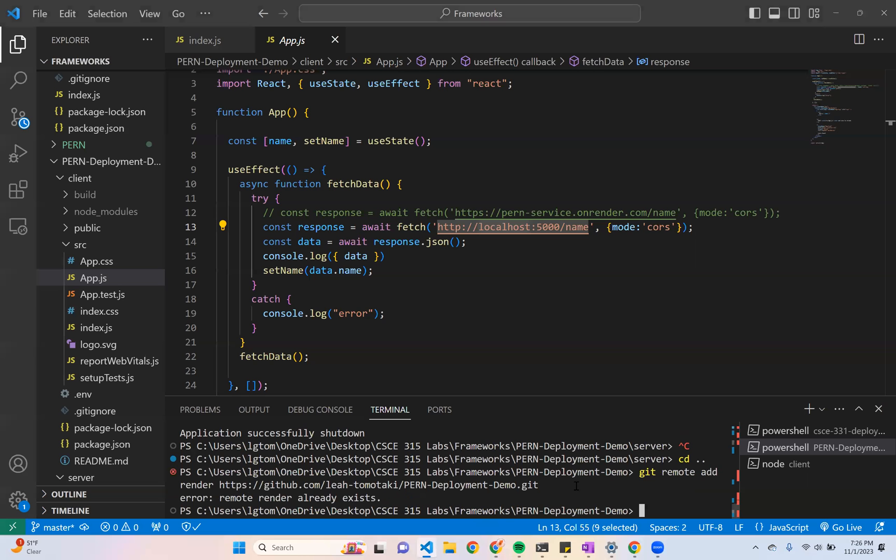
# Push the main branch to the render remote with git push -u render
pyautogui.write('git push -u render')
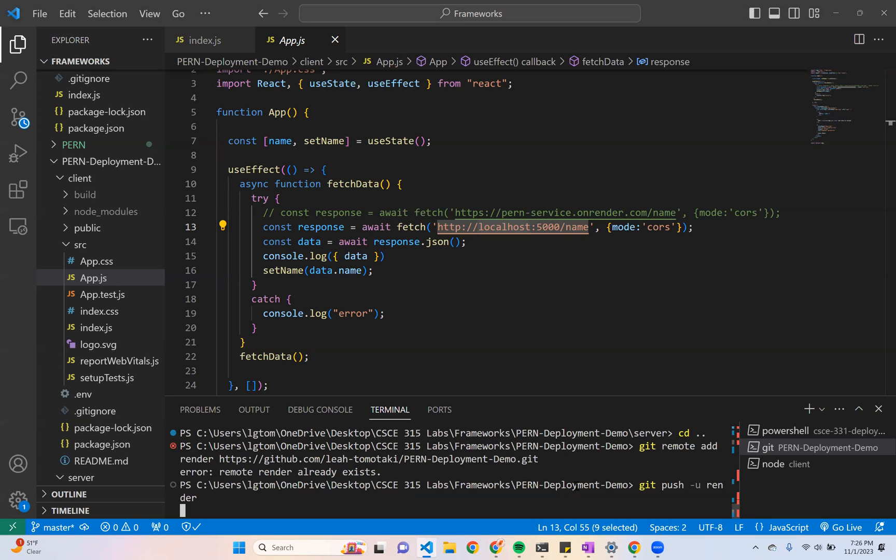
pyautogui.moveTo(569, 482)
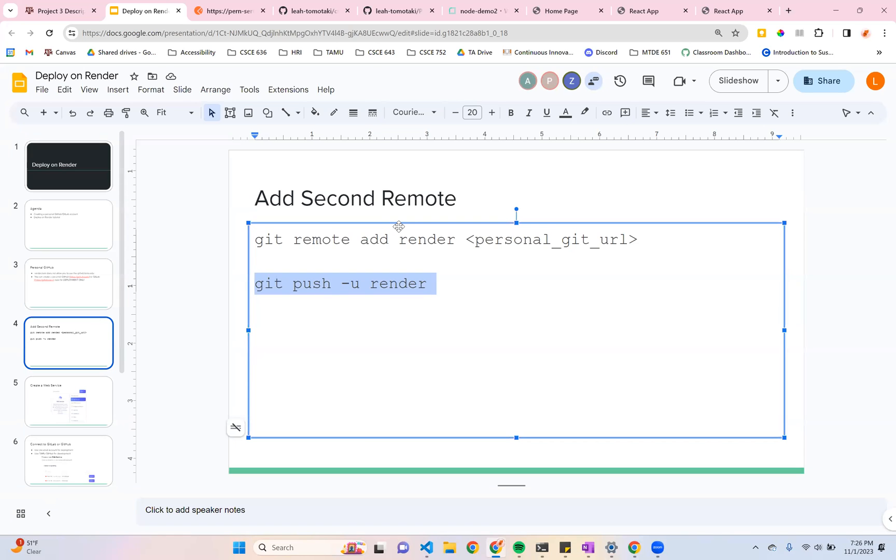
pyautogui.click(482, 10)
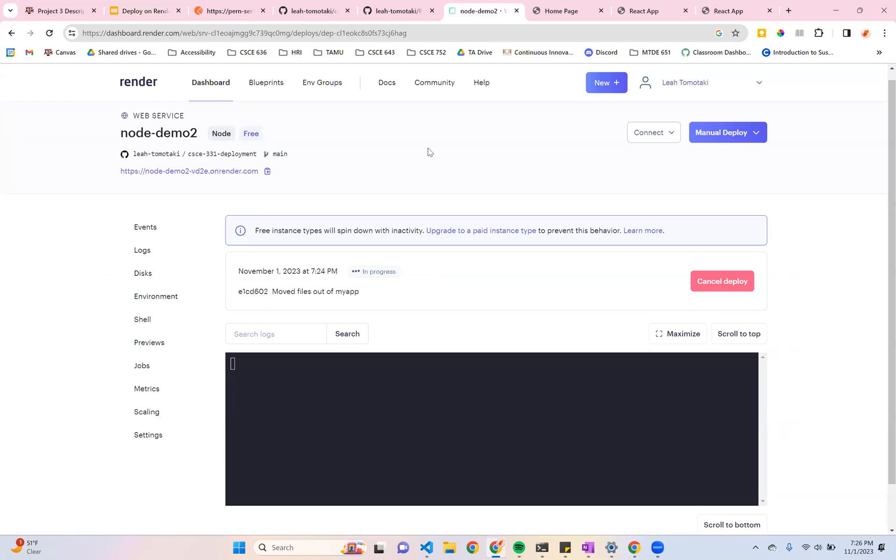
# Start a new Render web service built and deployed from a Git repository
pyautogui.click(606, 82)
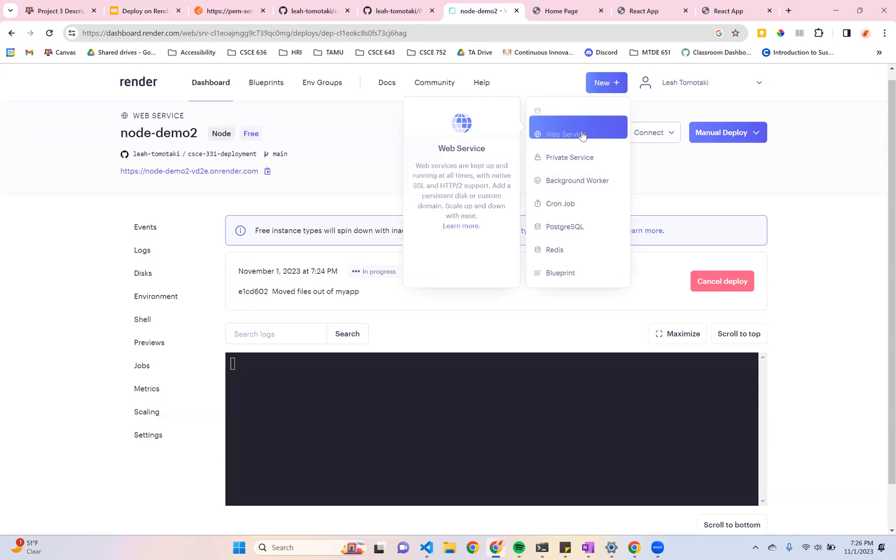
pyautogui.click(565, 133)
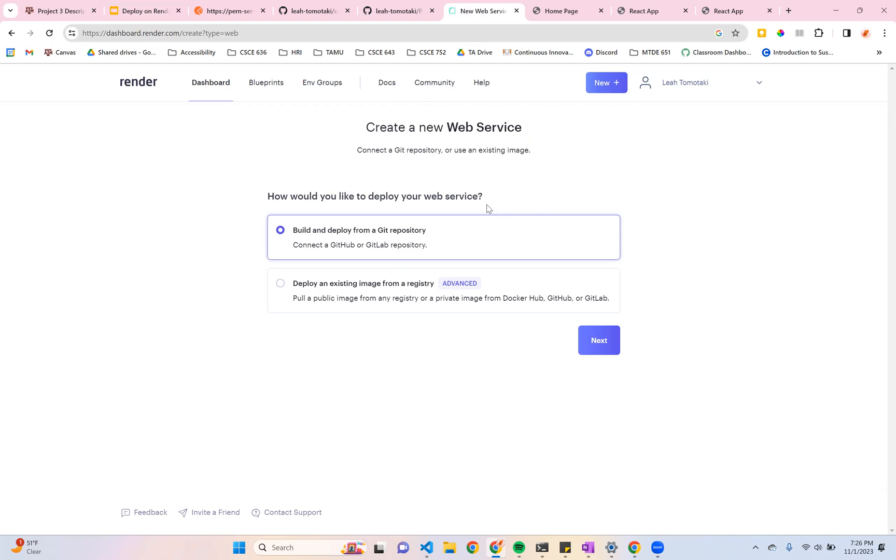
pyautogui.moveTo(564, 336)
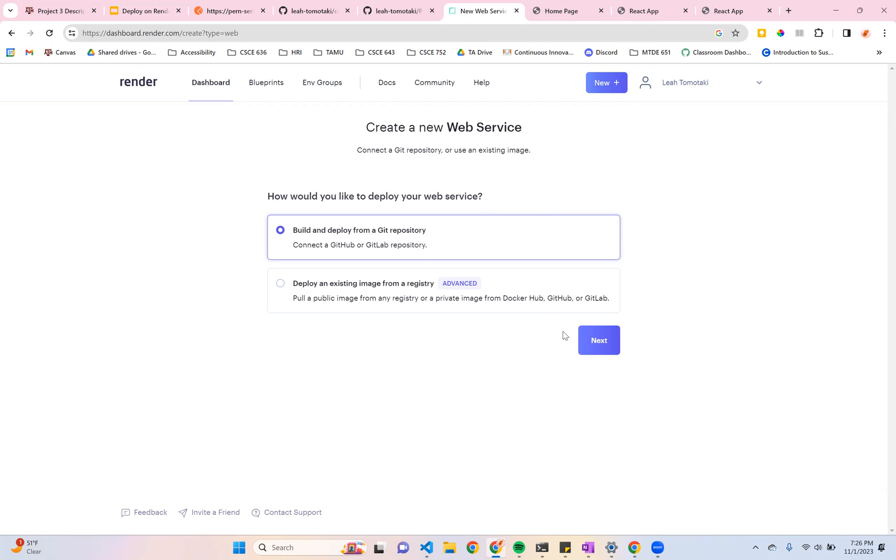
pyautogui.click(598, 340)
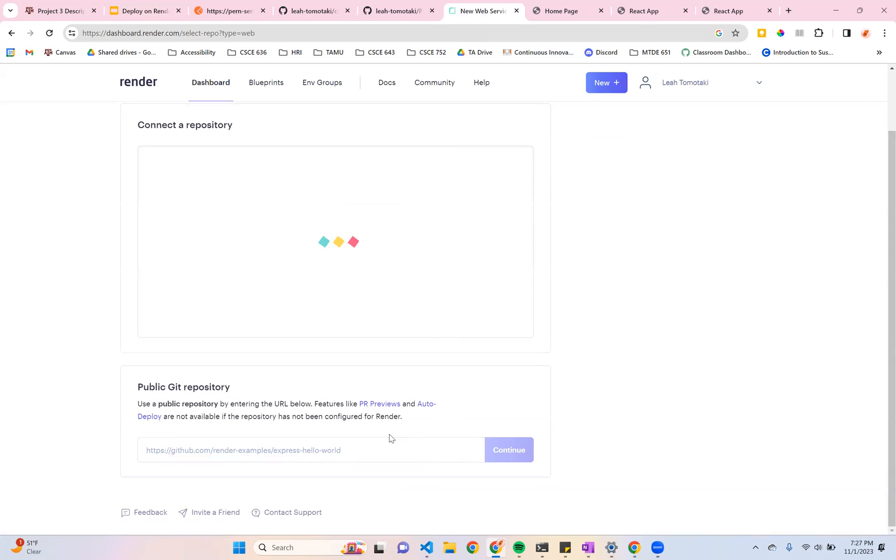
# Supply the PERN-Deployment-Demo GitHub repo URL and reach the service settings form
pyautogui.click(397, 11)
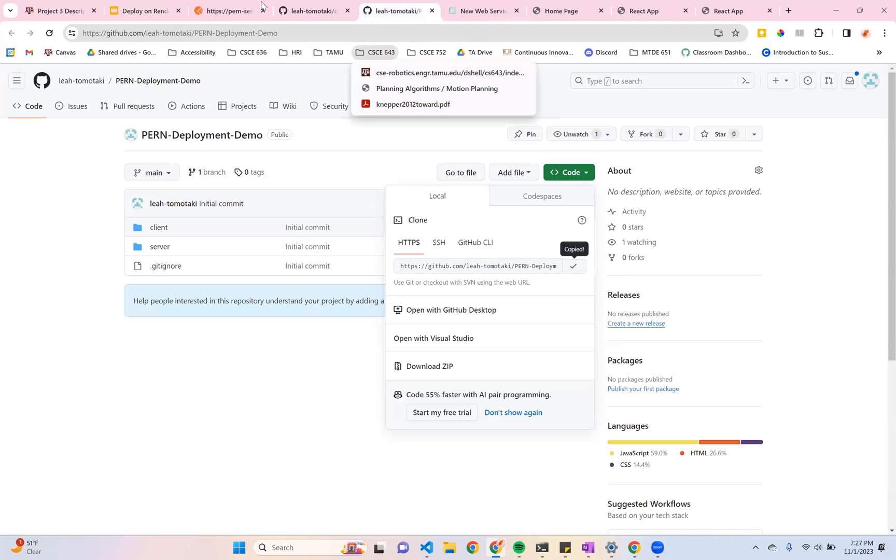
pyautogui.click(483, 10)
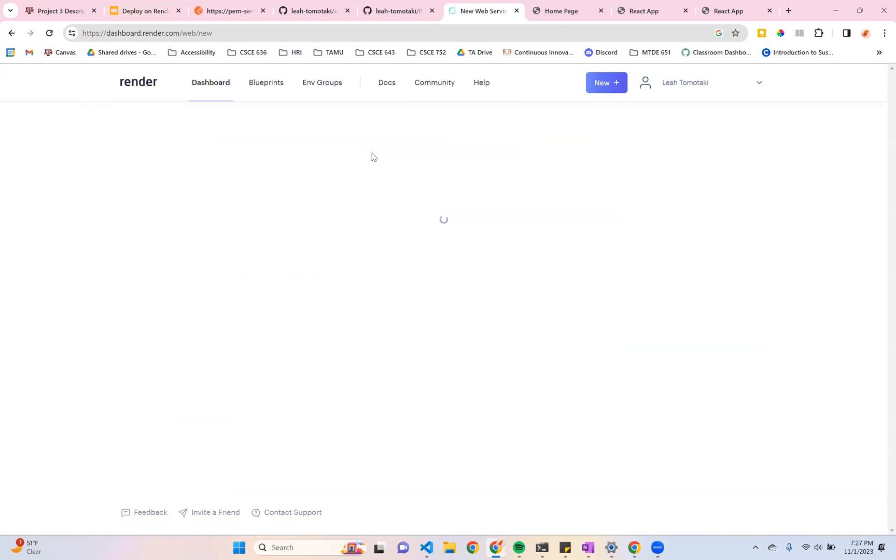
pyautogui.click(554, 177)
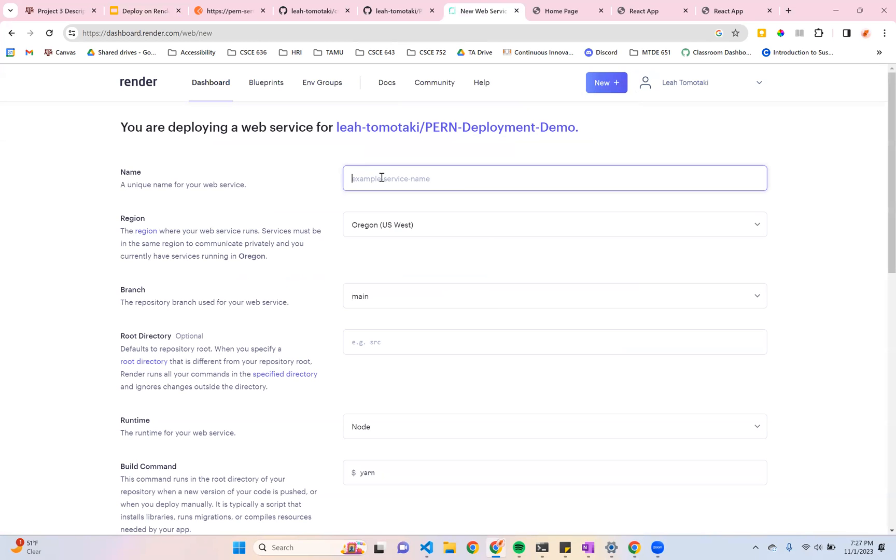
# Name the service pern-demo-server and set its root directory to the server folder
pyautogui.write('pern-demo-ser')
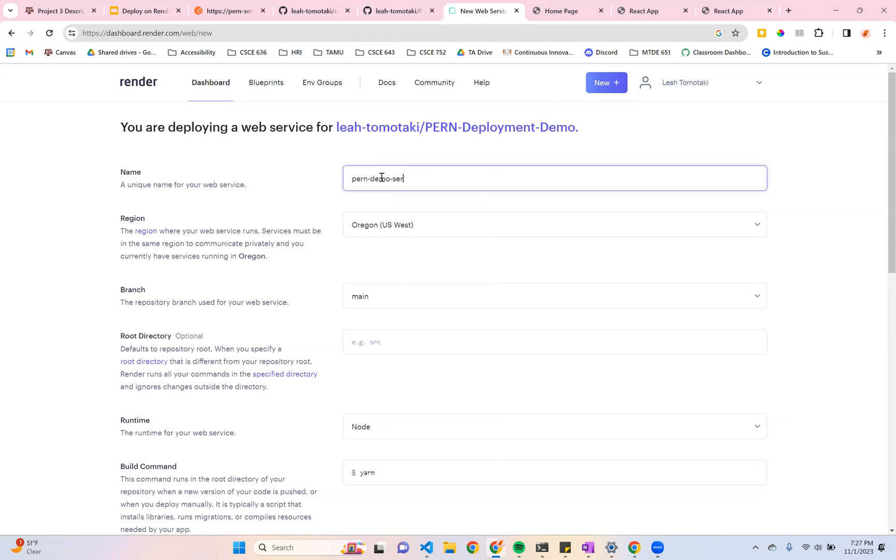
pyautogui.click(553, 151)
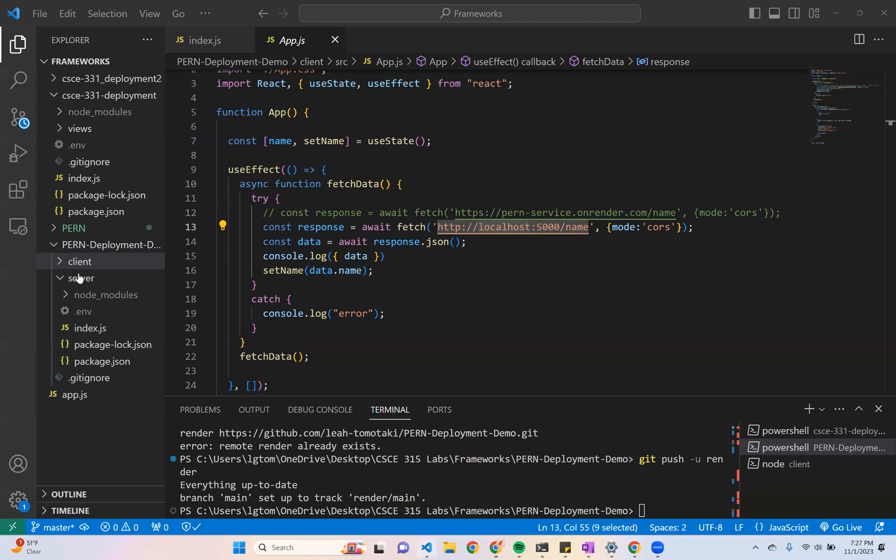
pyautogui.click(81, 278)
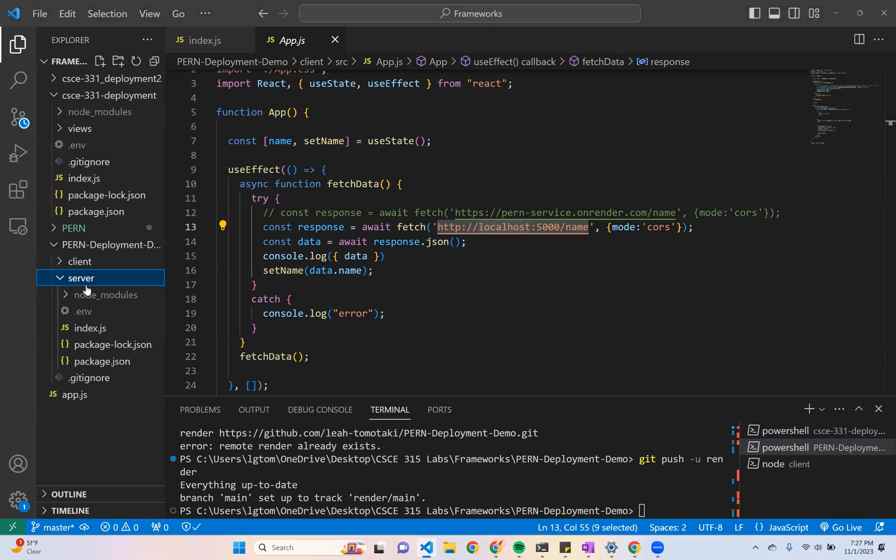
pyautogui.moveTo(89, 327)
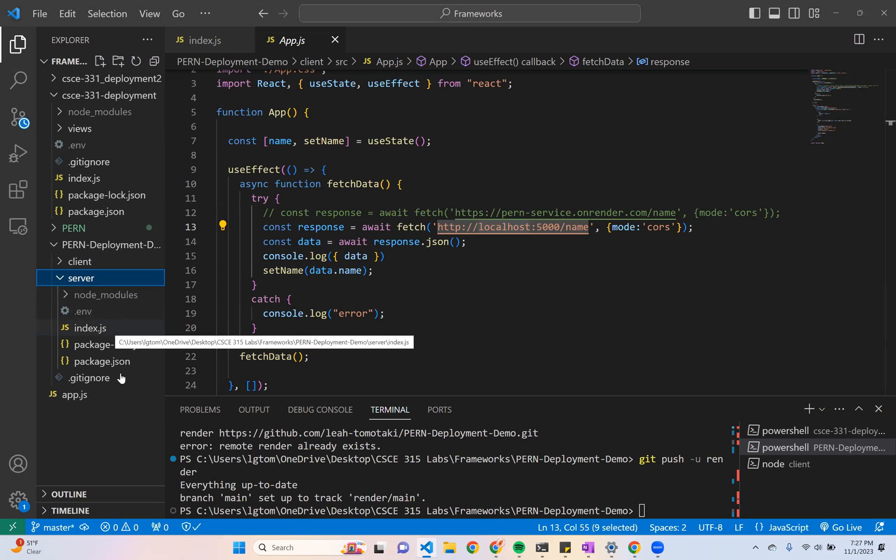
pyautogui.click(82, 278)
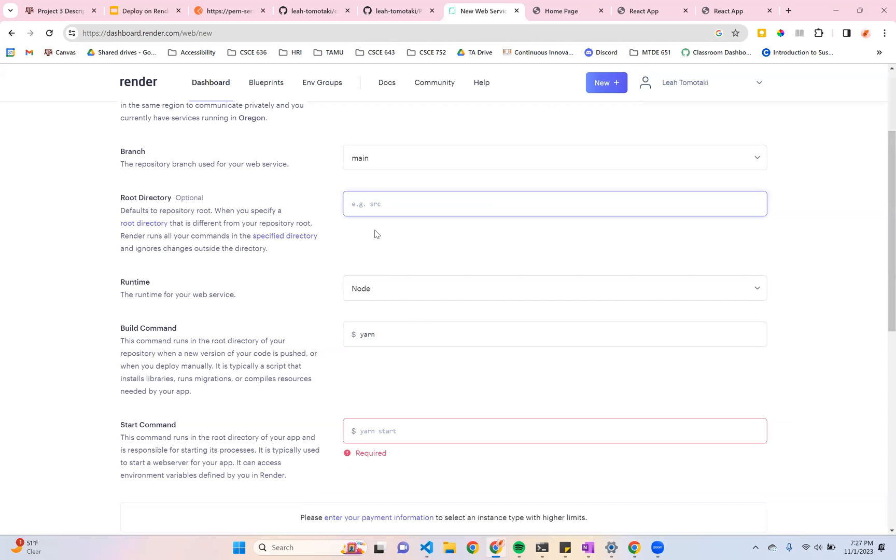
pyautogui.write('server')
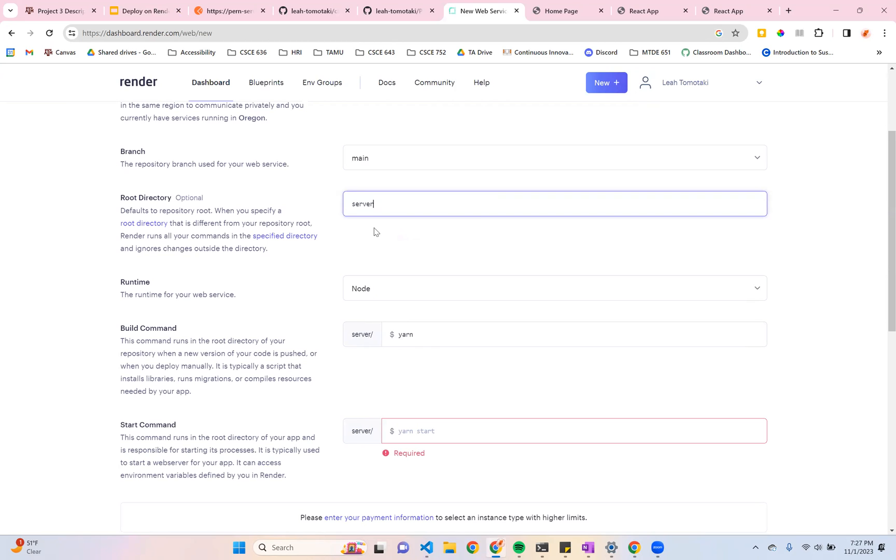
# Set build command npm install, start command node index.js, and create the free web service
pyautogui.write('npm install')
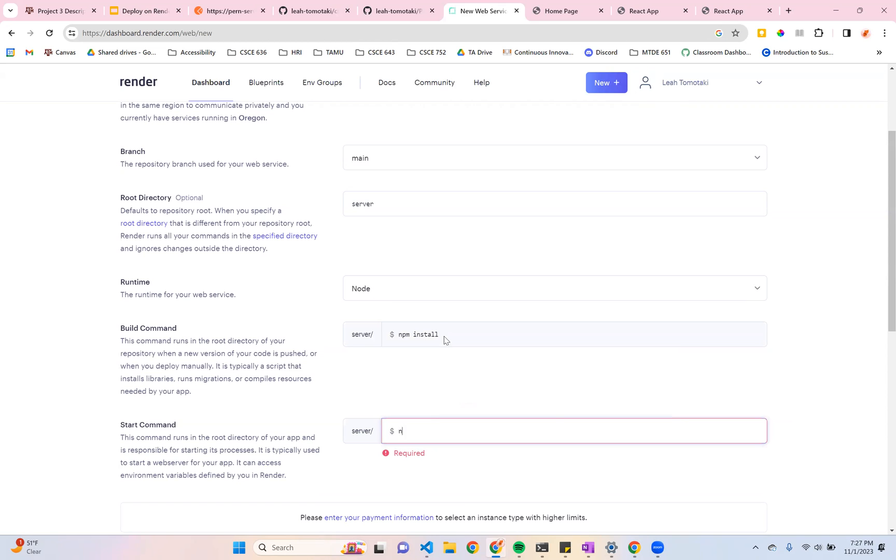
pyautogui.write('ode index.s')
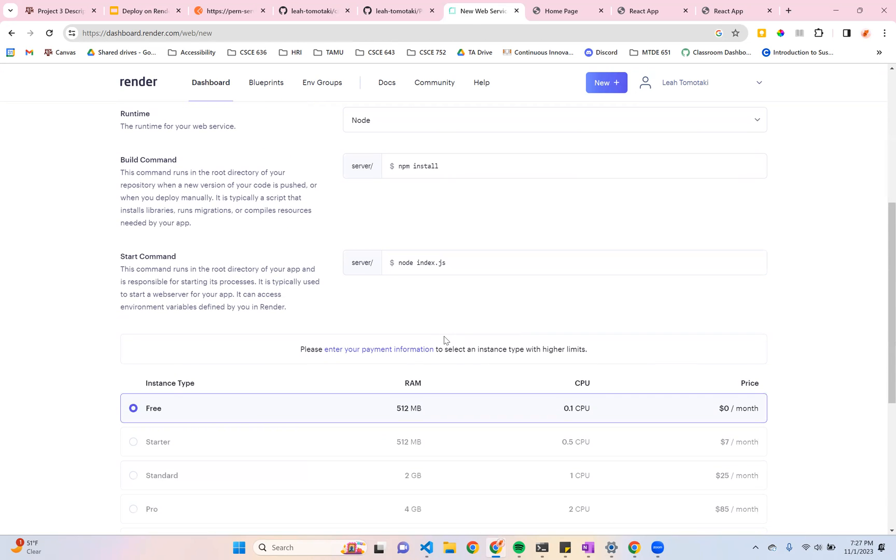
pyautogui.click(179, 483)
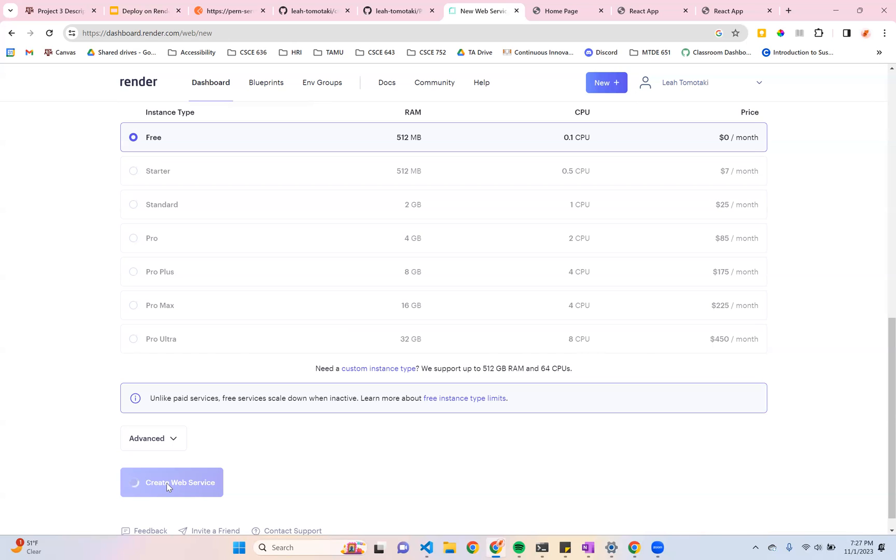
pyautogui.click(171, 483)
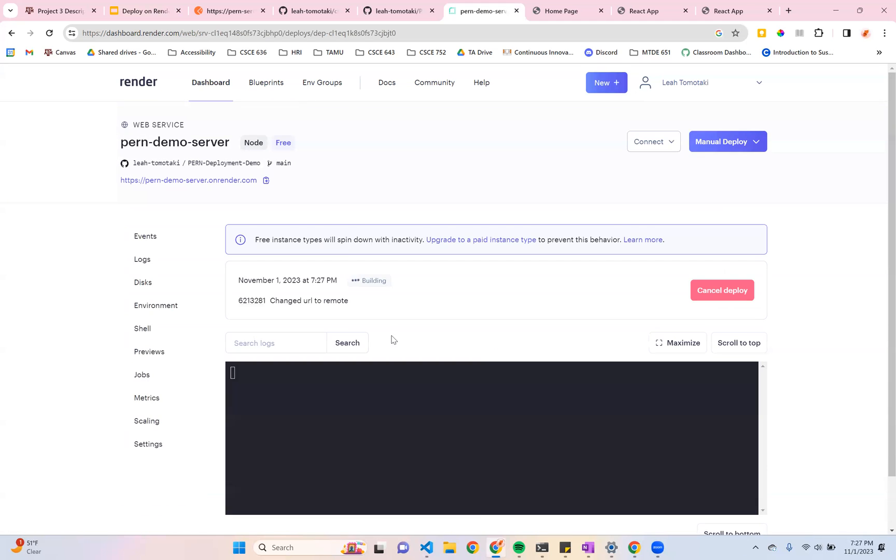
# Return to the Render dashboard and open the existing PERN-Service web service
pyautogui.scroll(-3)
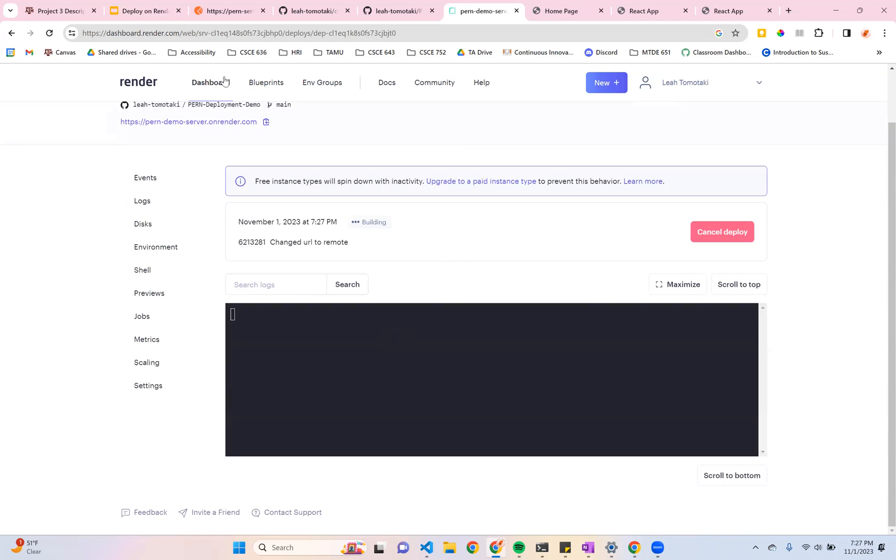
pyautogui.click(210, 82)
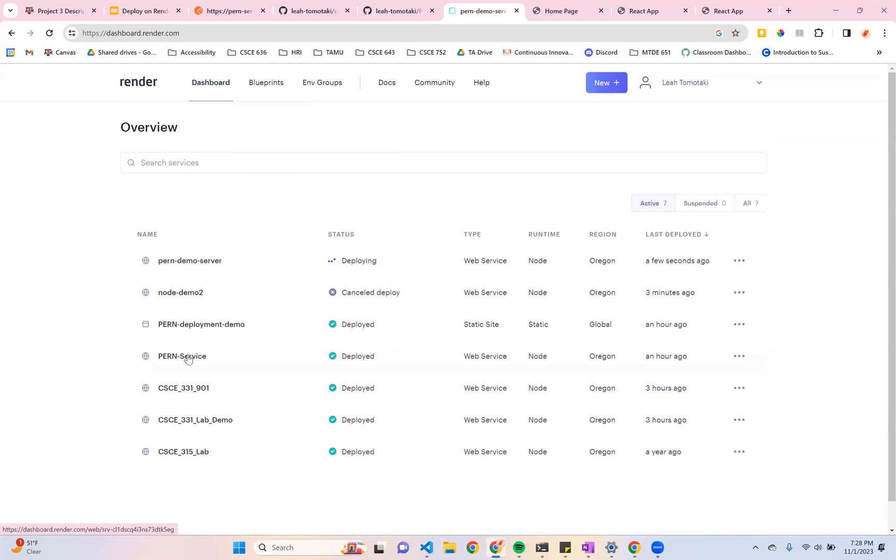
pyautogui.click(182, 356)
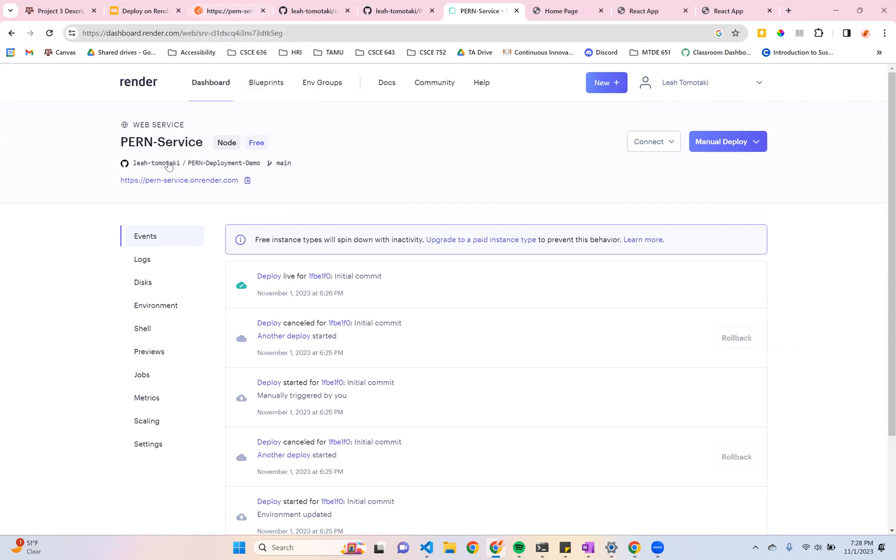
# Copy PERN-Service's public onrender.com address and switch to Postman
pyautogui.doubleClick(178, 180)
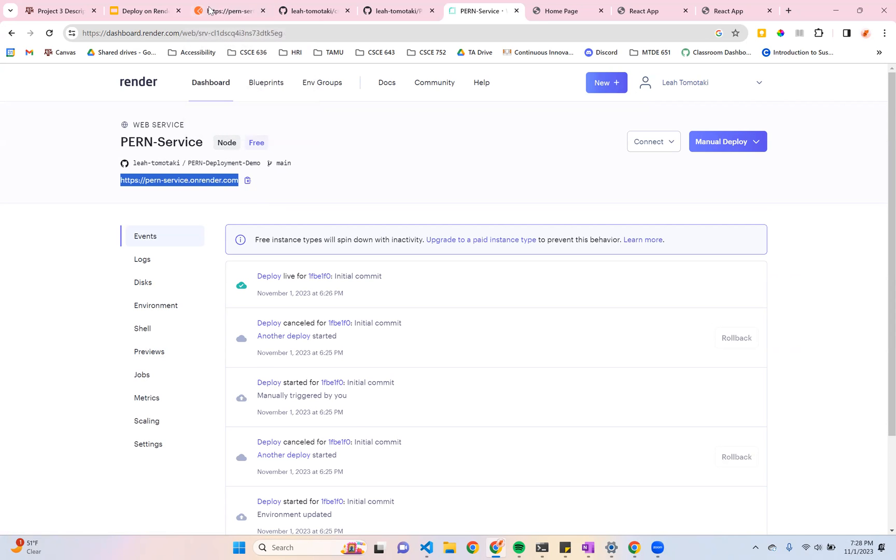
pyautogui.click(226, 11)
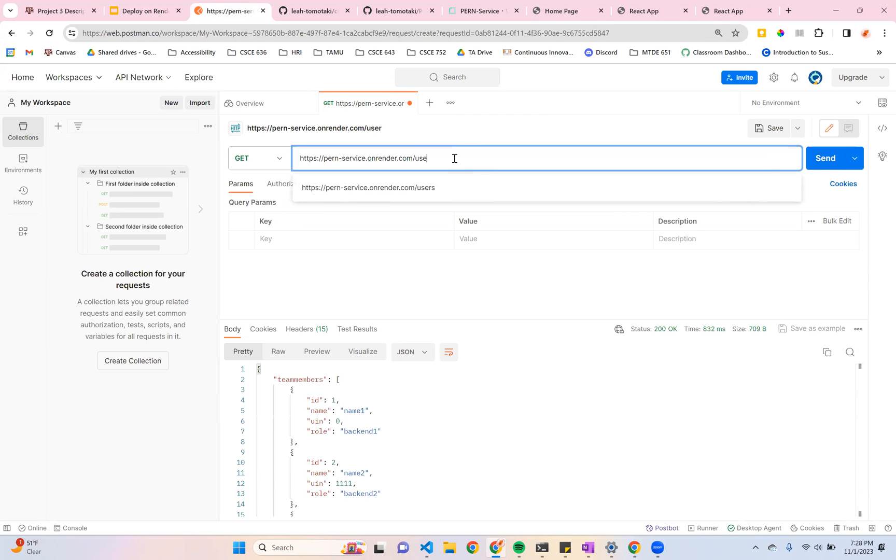
pyautogui.click(827, 159)
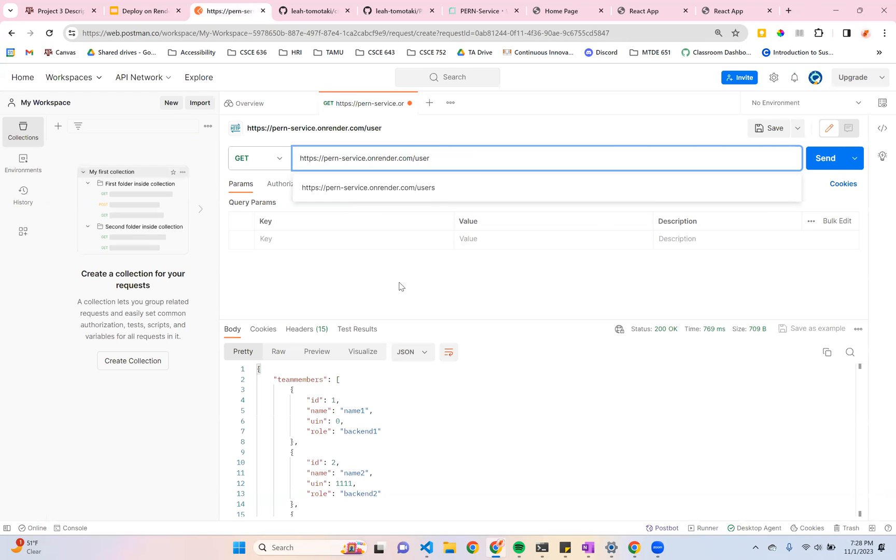
pyautogui.moveTo(416, 286); pyautogui.dragTo(416, 321)
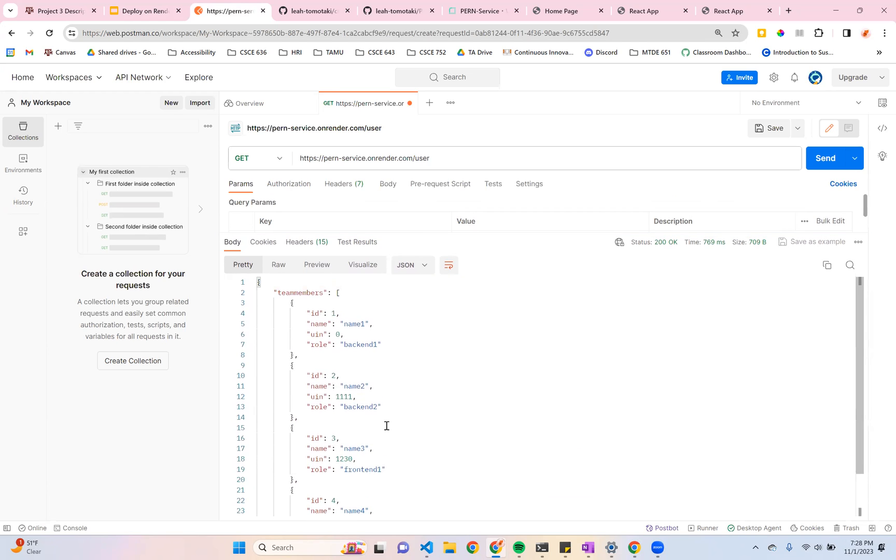
pyautogui.moveTo(463, 241)
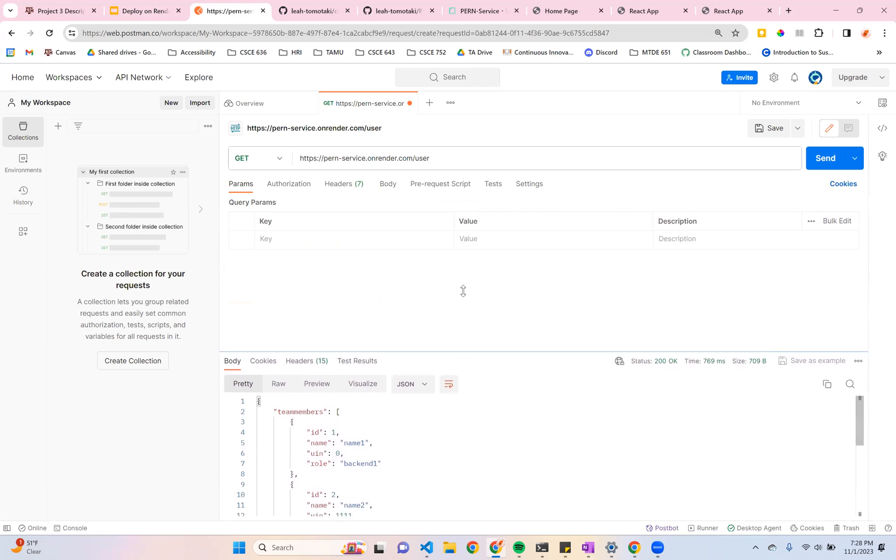
pyautogui.moveTo(462, 292); pyautogui.dragTo(481, 258)
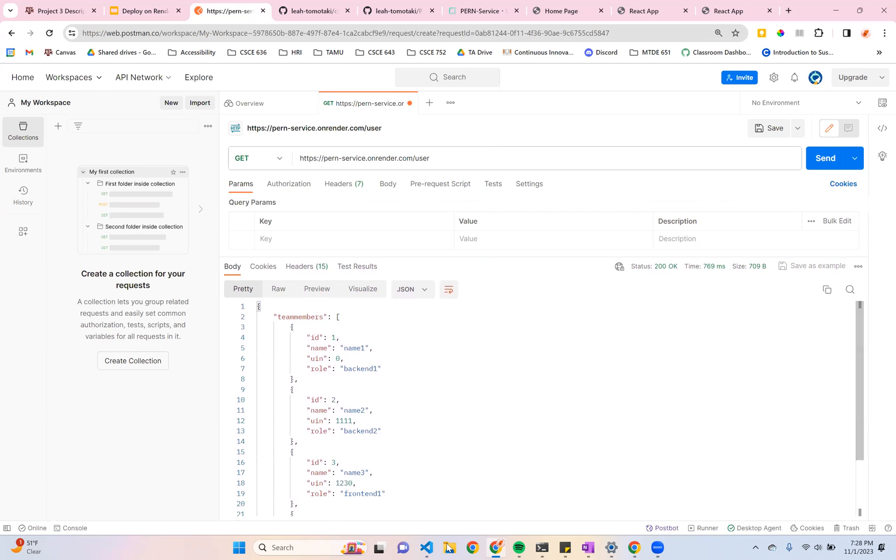
pyautogui.click(426, 548)
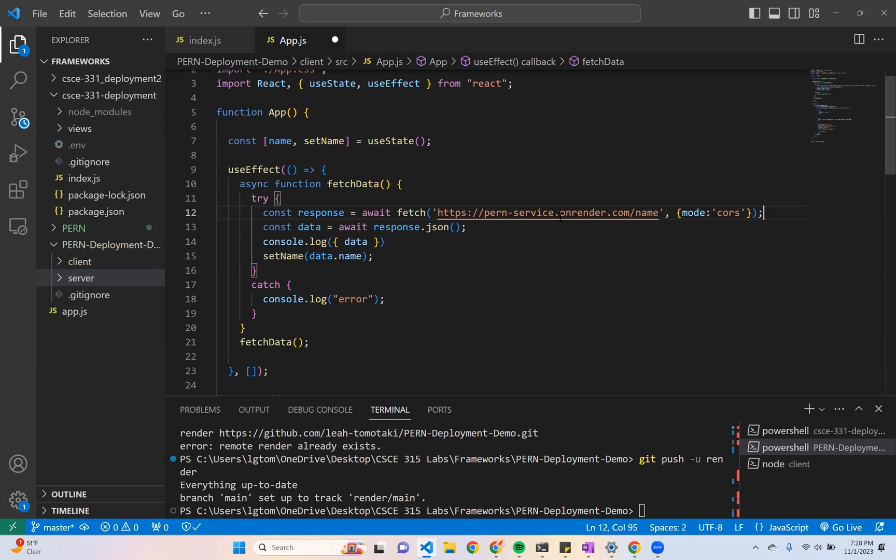
# Save App.js so it fetches the name from pern-service.onrender.com instead of localhost
pyautogui.press('ctrl+s')
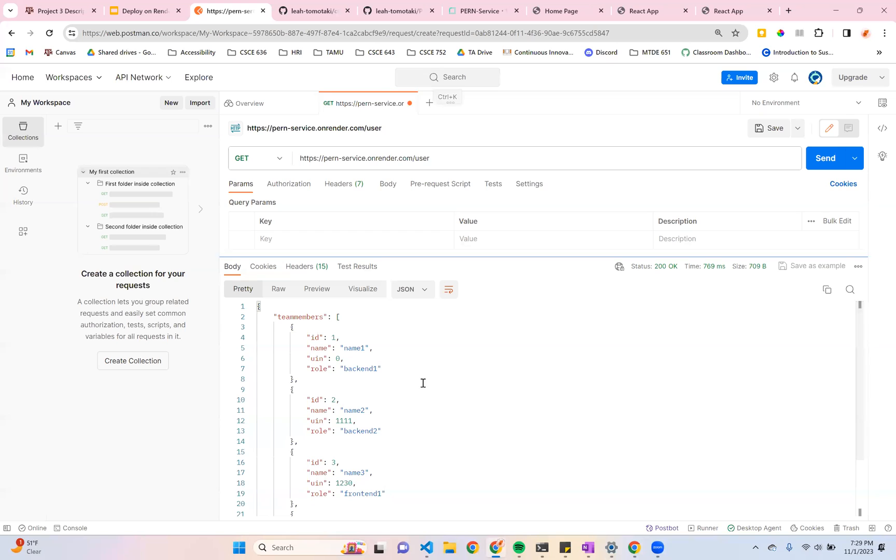
# Return to the Render dashboard and bring up the New menu of service types
pyautogui.click(483, 11)
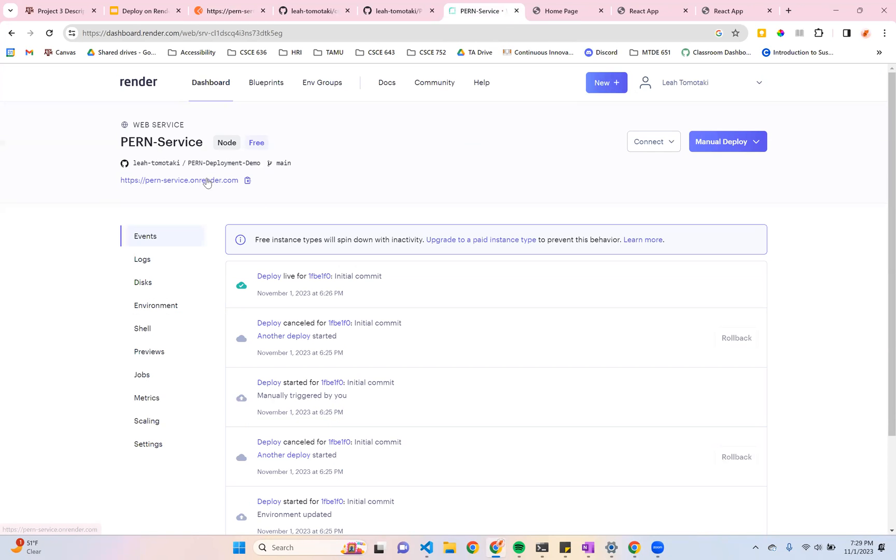
pyautogui.click(211, 82)
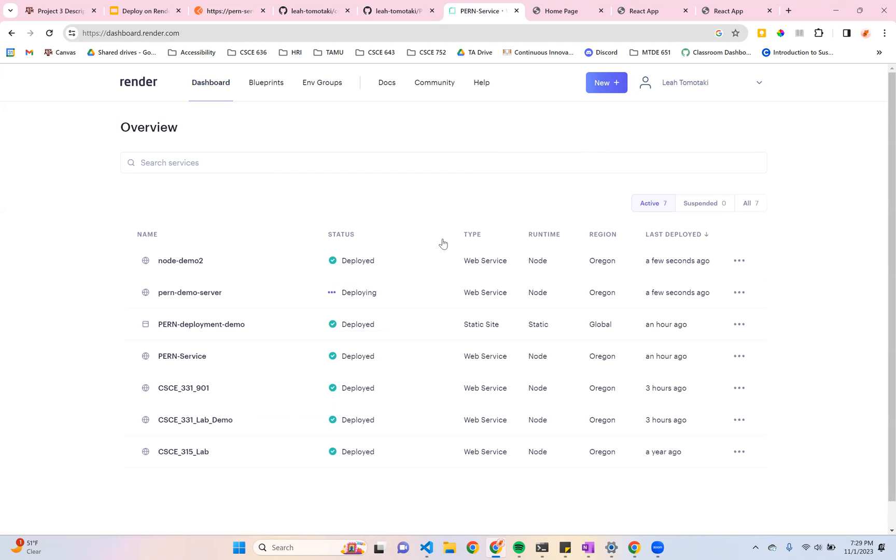
pyautogui.moveTo(428, 303)
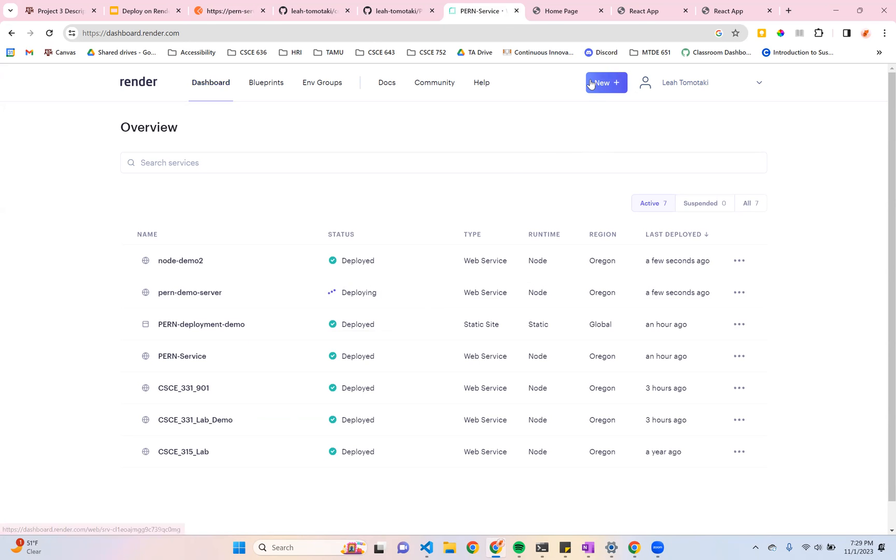
pyautogui.click(606, 82)
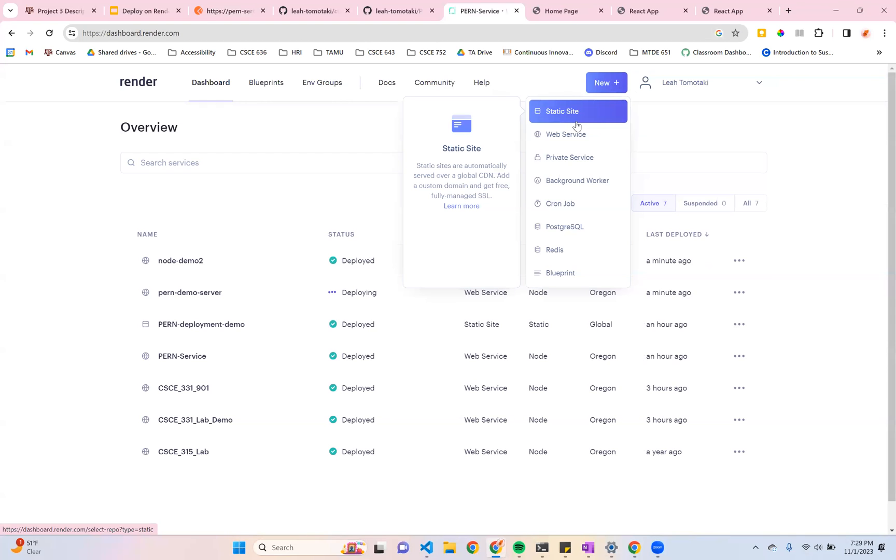
# Start a Static Site from the PERN-Deployment-Demo clone URL and reach its settings form
pyautogui.click(562, 111)
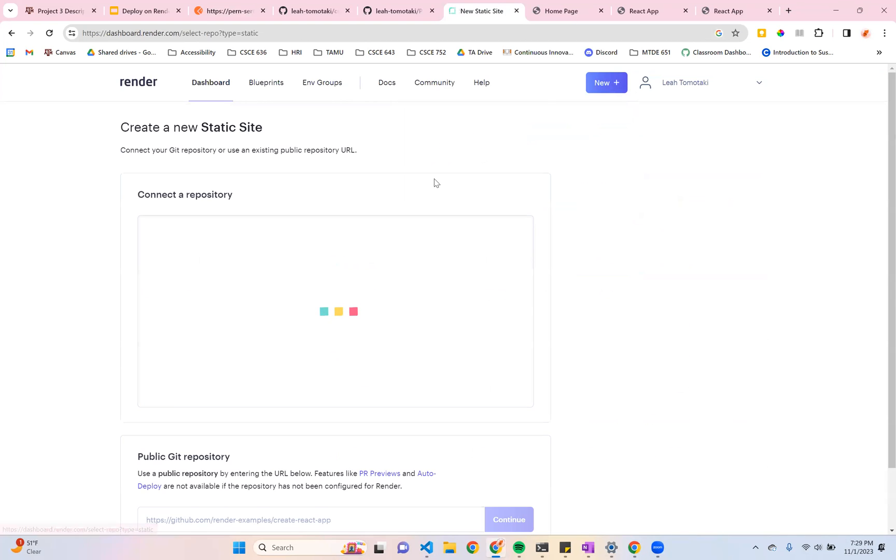
pyautogui.click(398, 10)
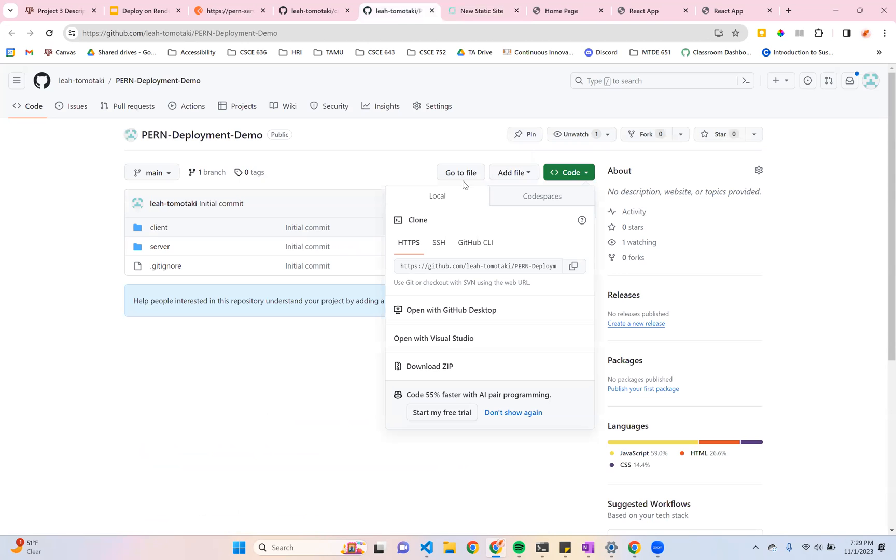
pyautogui.click(479, 265)
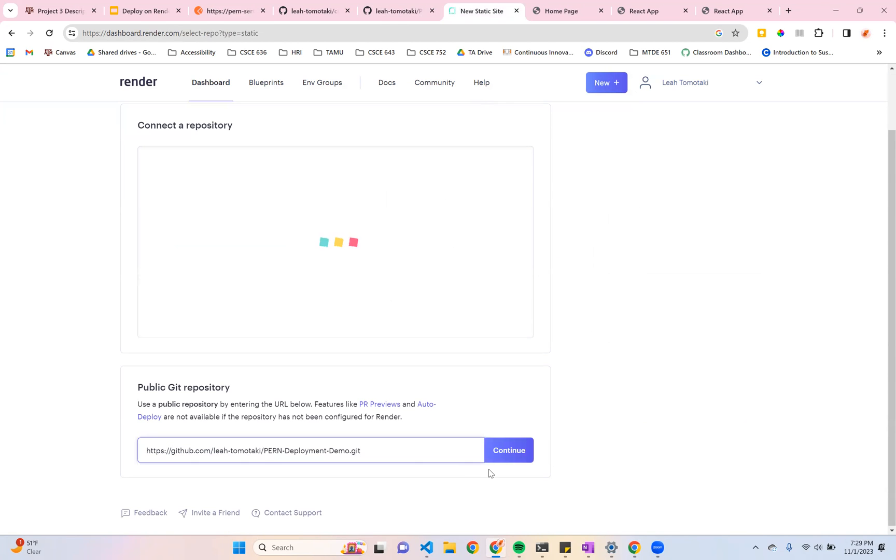
pyautogui.click(507, 450)
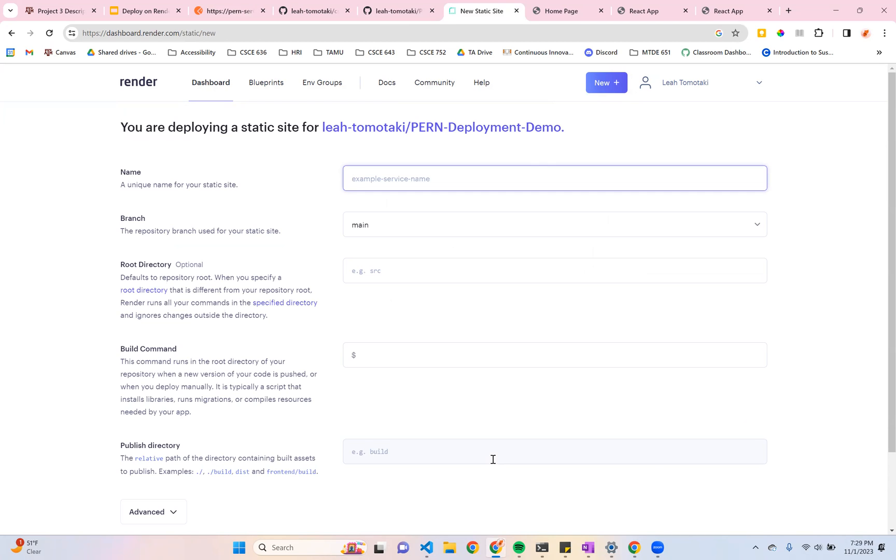
# Name the static site deployment-demo-client with root directory client, then bring up VS Code
pyautogui.write('deployment')
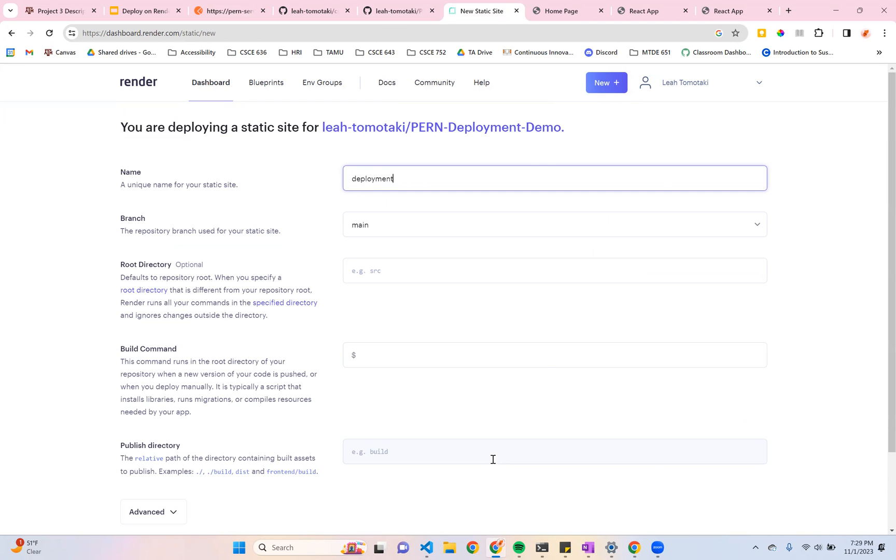
pyautogui.write('-demo')
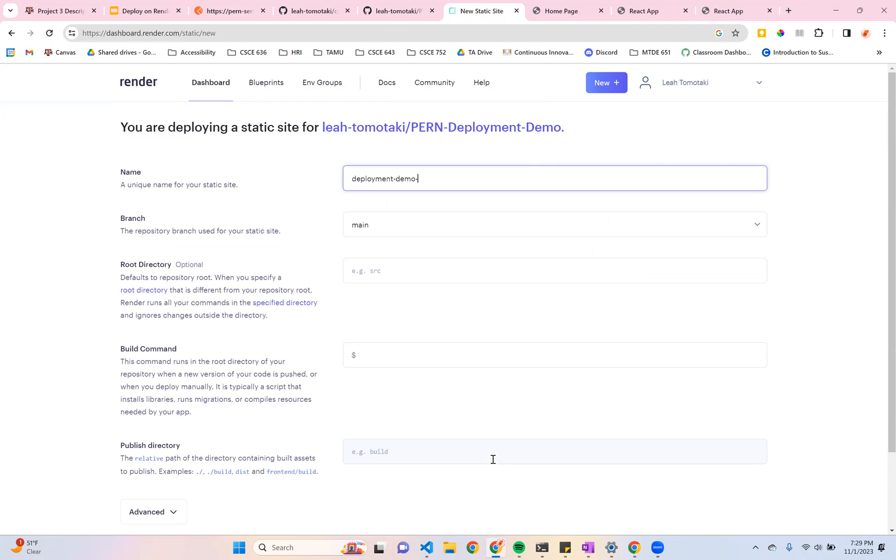
pyautogui.write('-client')
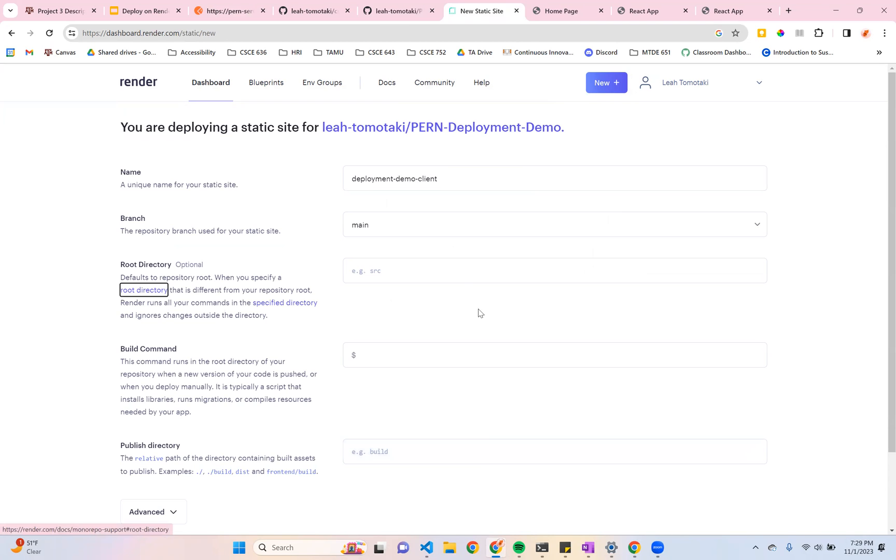
pyautogui.write('client')
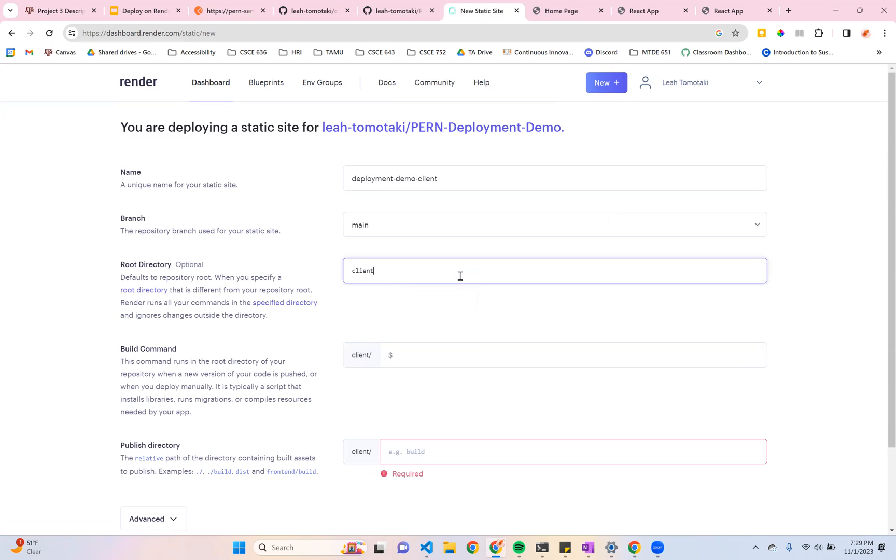
pyautogui.click(572, 355)
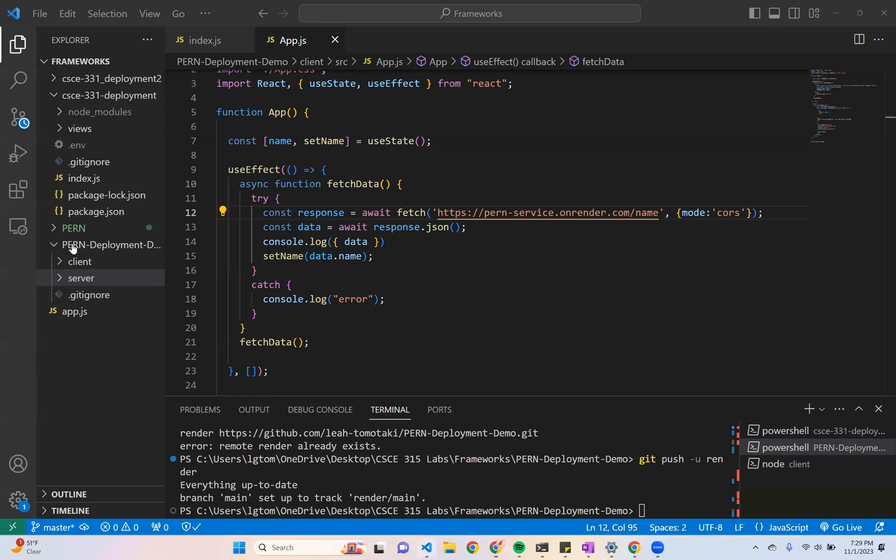
# Go back to the Render static site form and focus its Build Command field
pyautogui.click(111, 245)
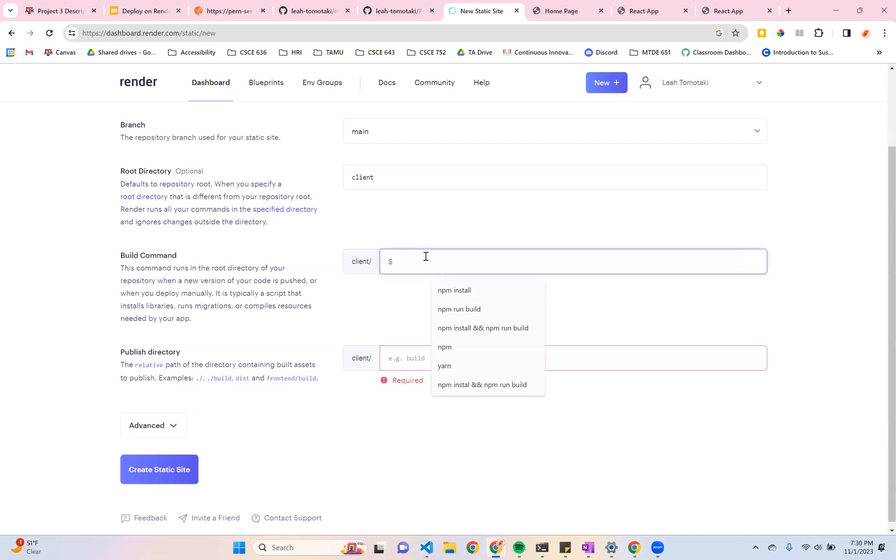
# Enter npm run build as the static site's build command, accepting the suggestion
pyautogui.write('npm run')
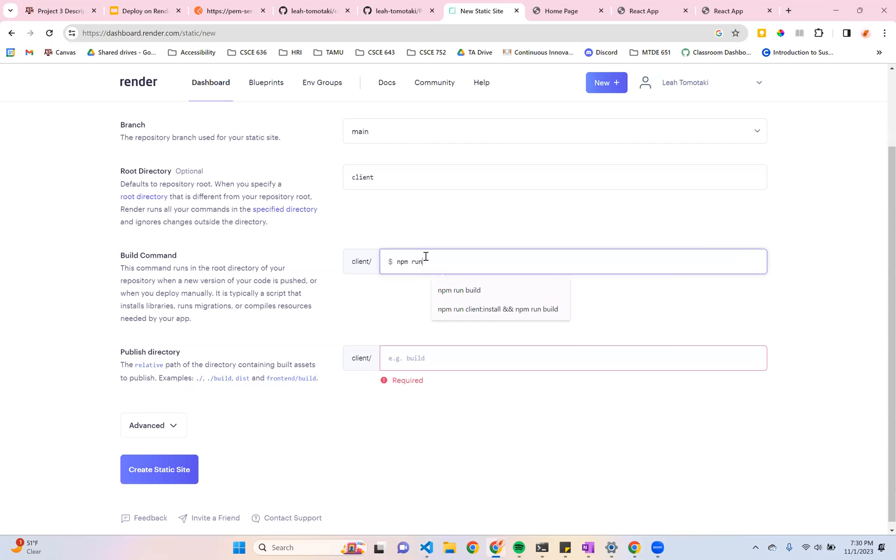
pyautogui.write('buil')
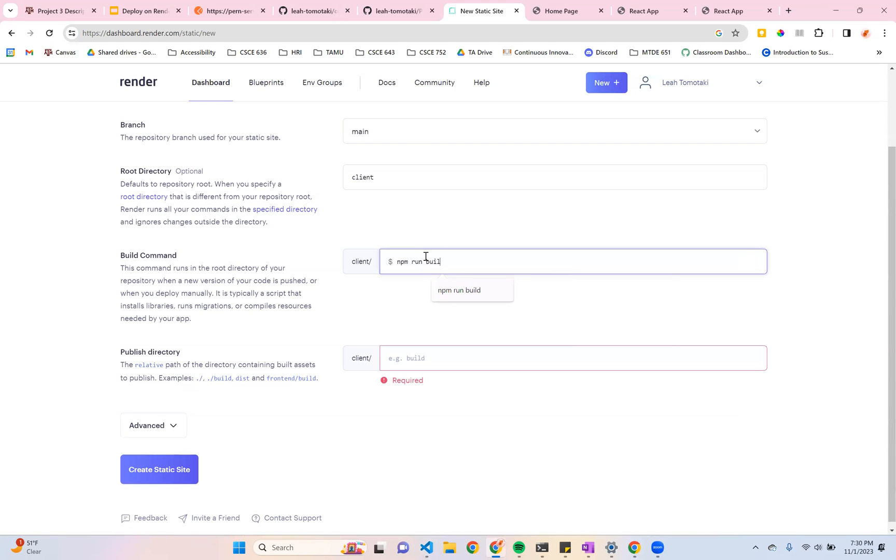
pyautogui.click(427, 548)
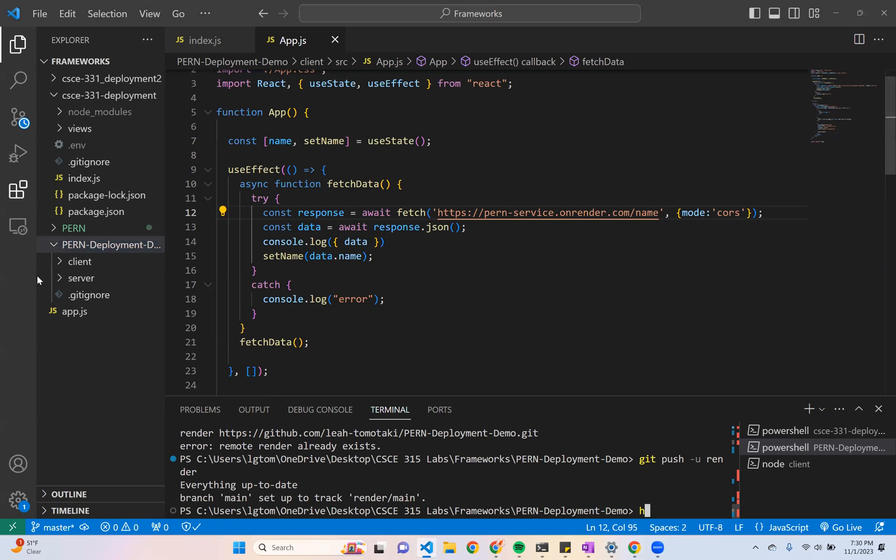
# Expand the client folder to confirm its build folder, then return to Render
pyautogui.click(78, 261)
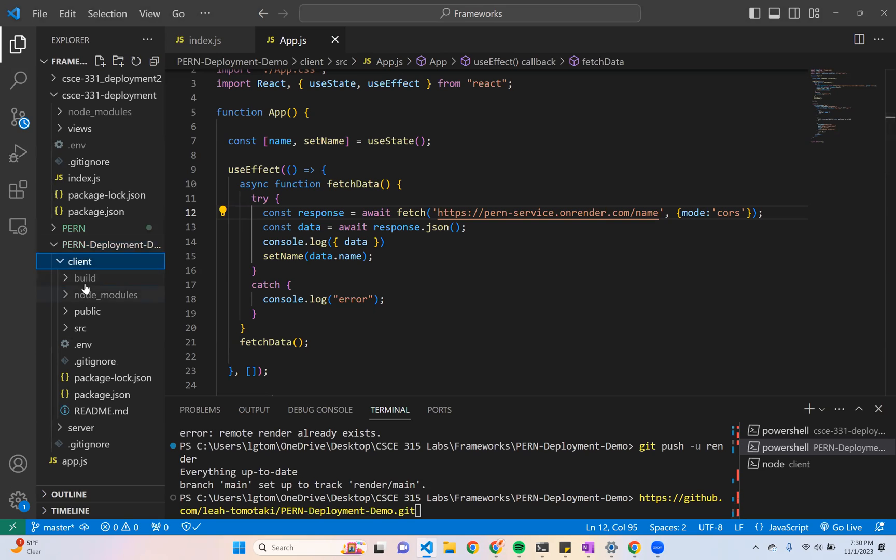
pyautogui.click(85, 278)
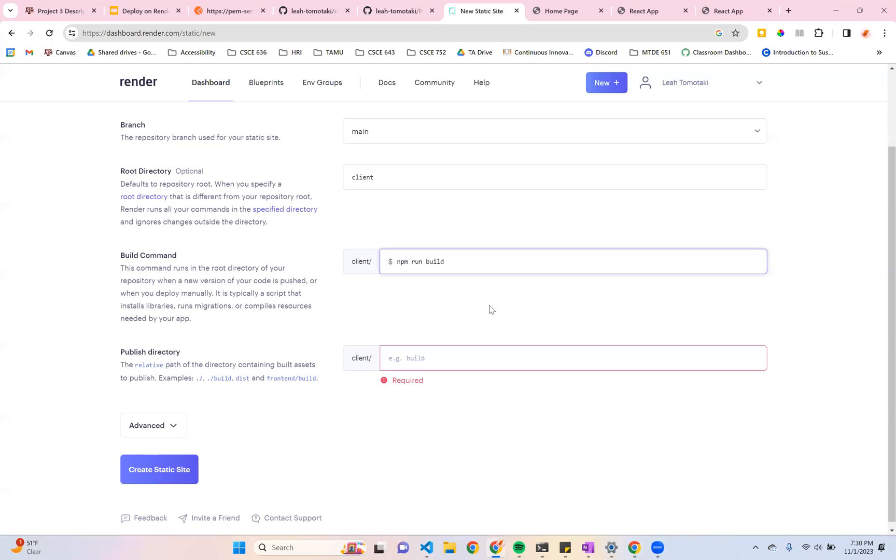
# Set the publish directory to build and create the deployment-demo-client static site
pyautogui.click(572, 358)
pyautogui.write('build')
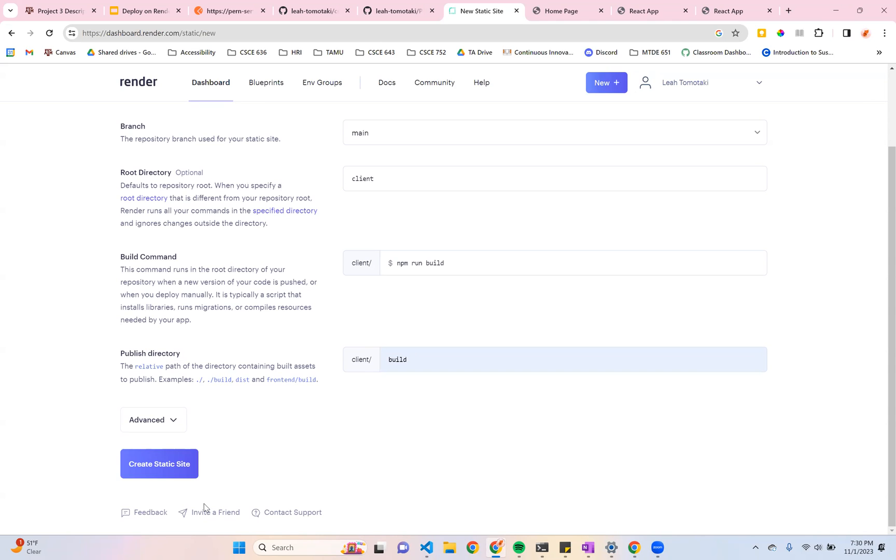
pyautogui.click(159, 464)
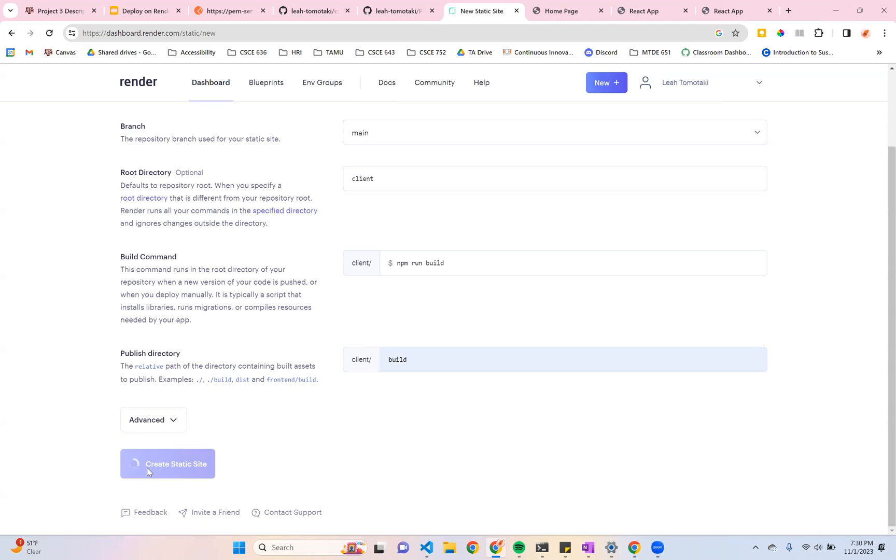
pyautogui.click(167, 464)
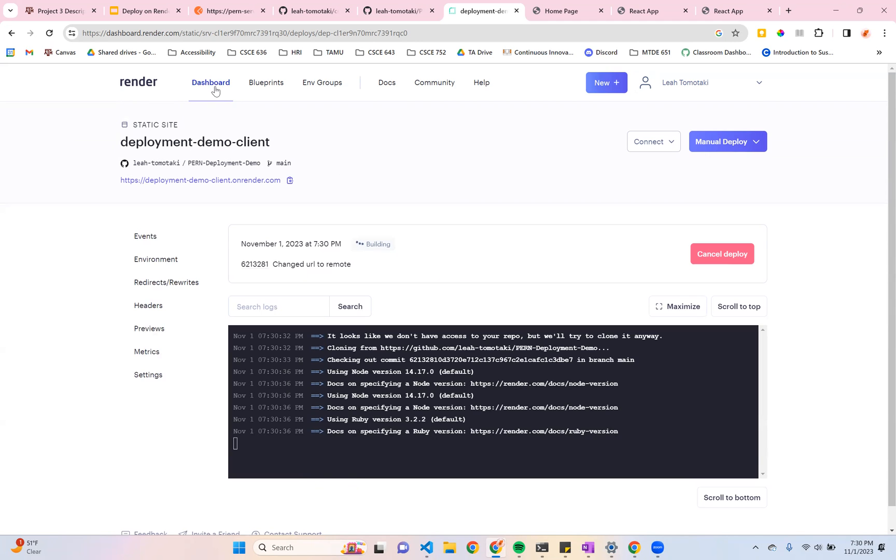
# From the dashboard, view pern-demo-server's live URL, then open the PERN-deployment-demo static site
pyautogui.click(211, 82)
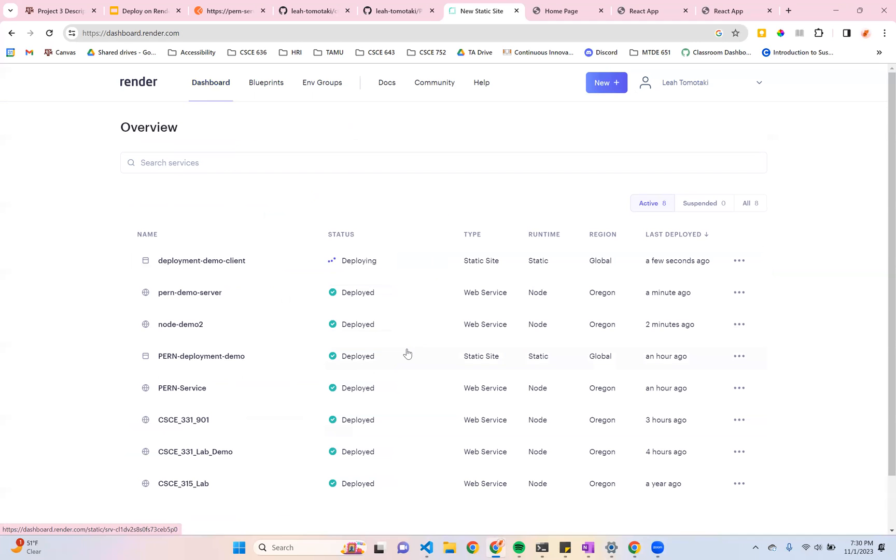
pyautogui.click(189, 293)
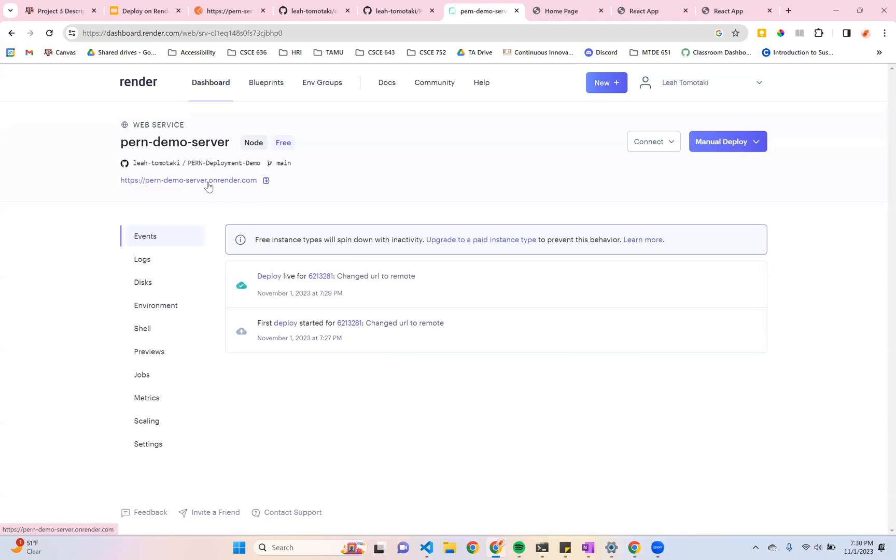
pyautogui.click(188, 181)
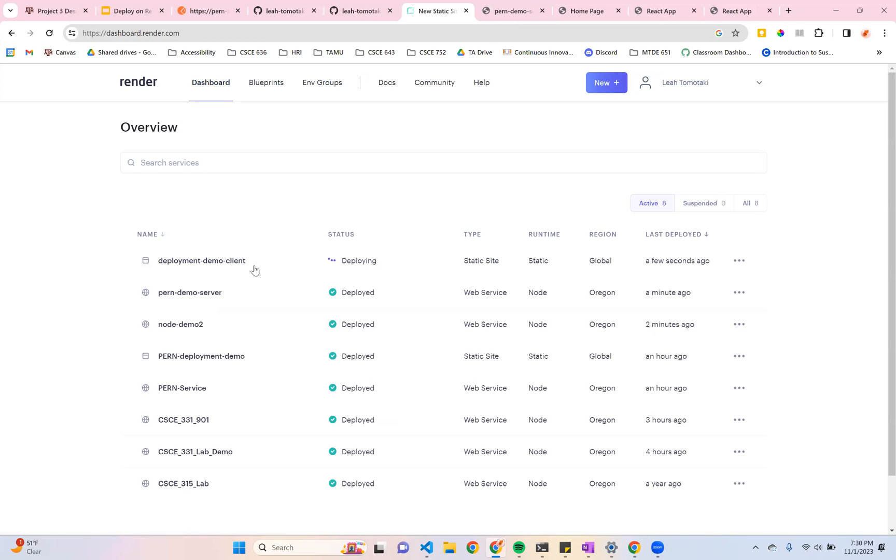
pyautogui.moveTo(182, 420)
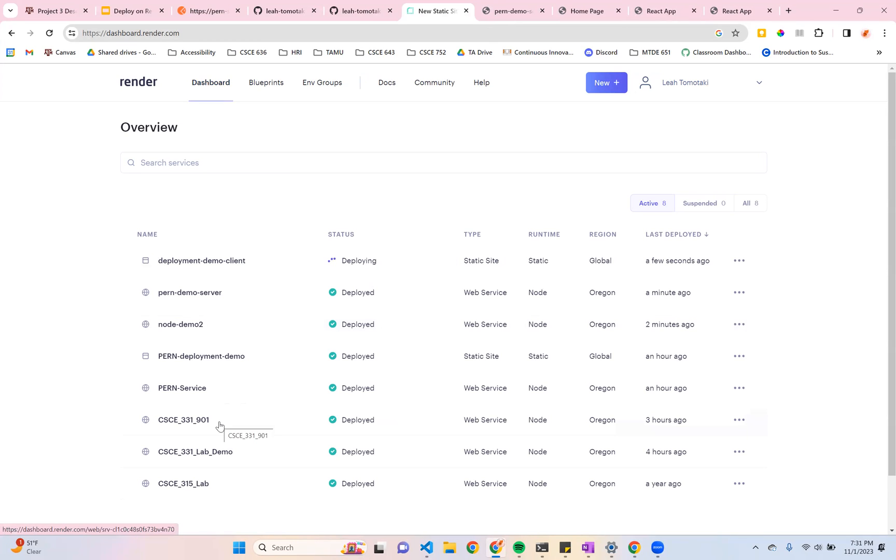
pyautogui.moveTo(216, 367)
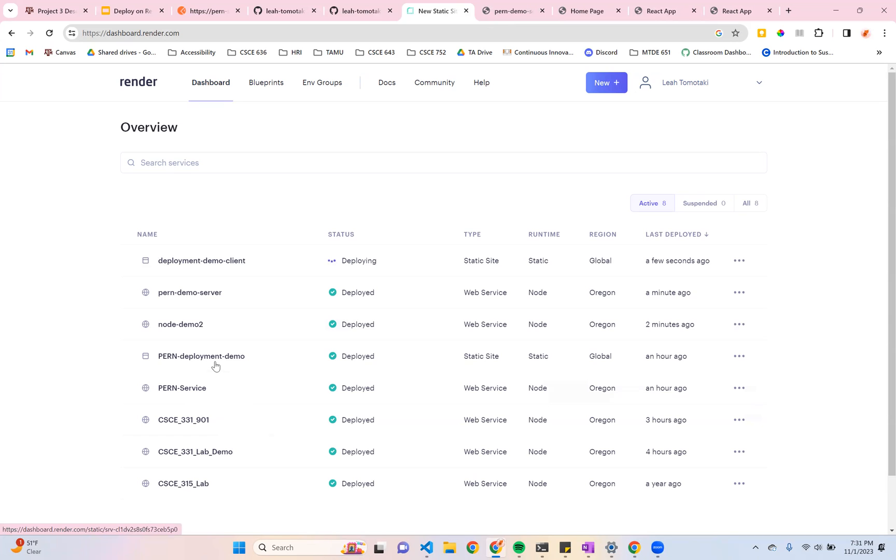
pyautogui.click(200, 356)
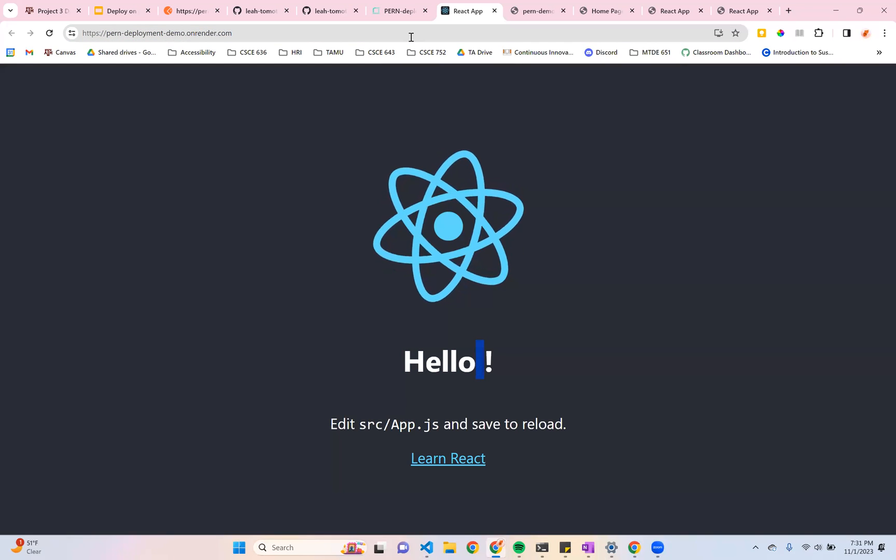
# From the dashboard, open the deployment-demo-client static site page showing its first deploy
pyautogui.click(399, 10)
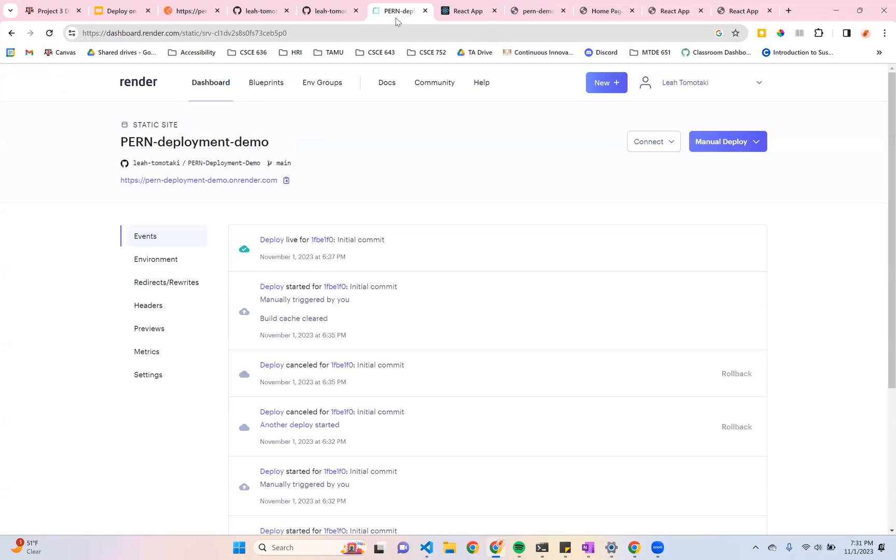
pyautogui.click(209, 82)
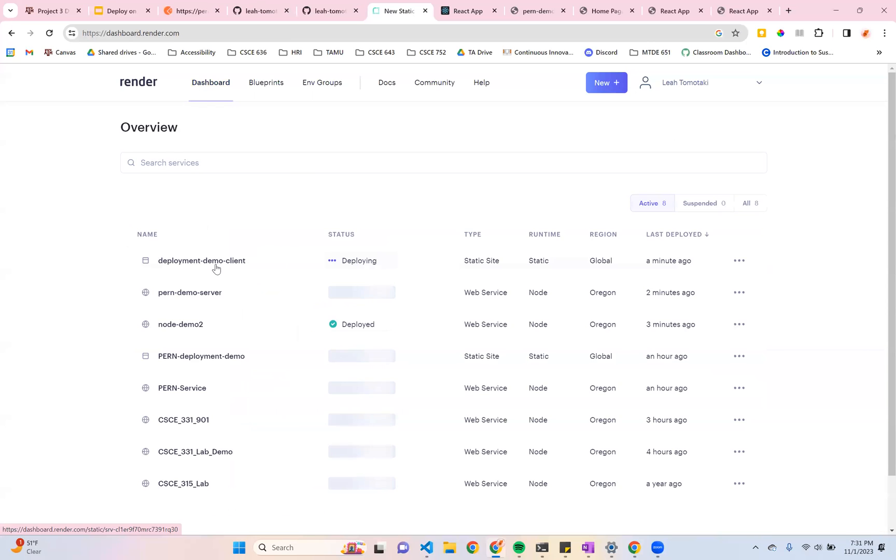
pyautogui.click(201, 260)
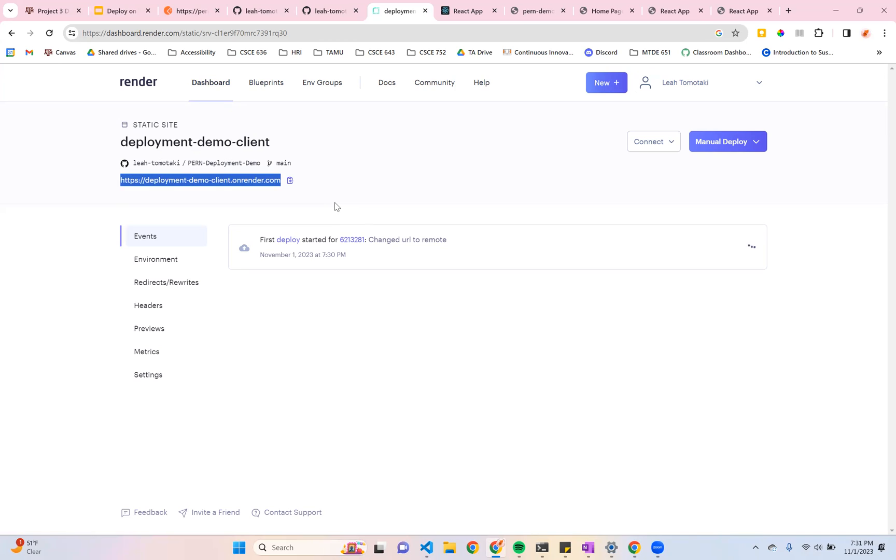
pyautogui.click(303, 218)
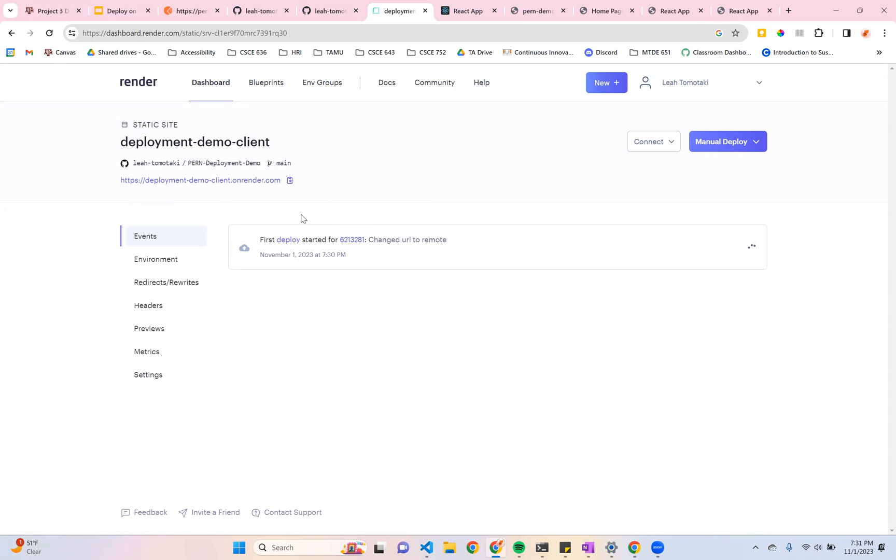